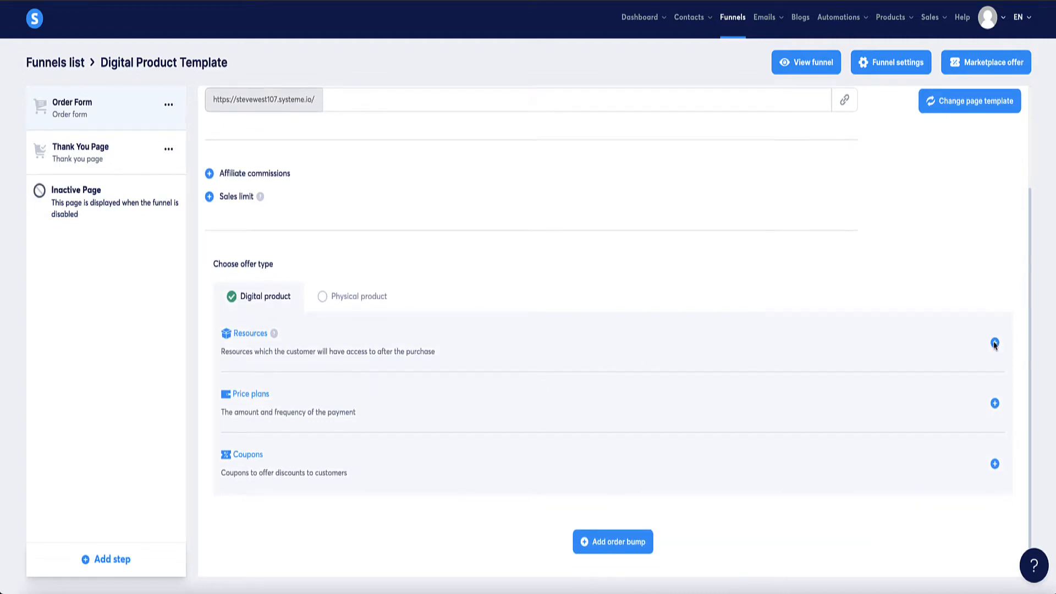
Open the Digital Product Template funnel's live sales page from the Order Form step.
{"action": "left_click", "coordinate": [995, 343]}
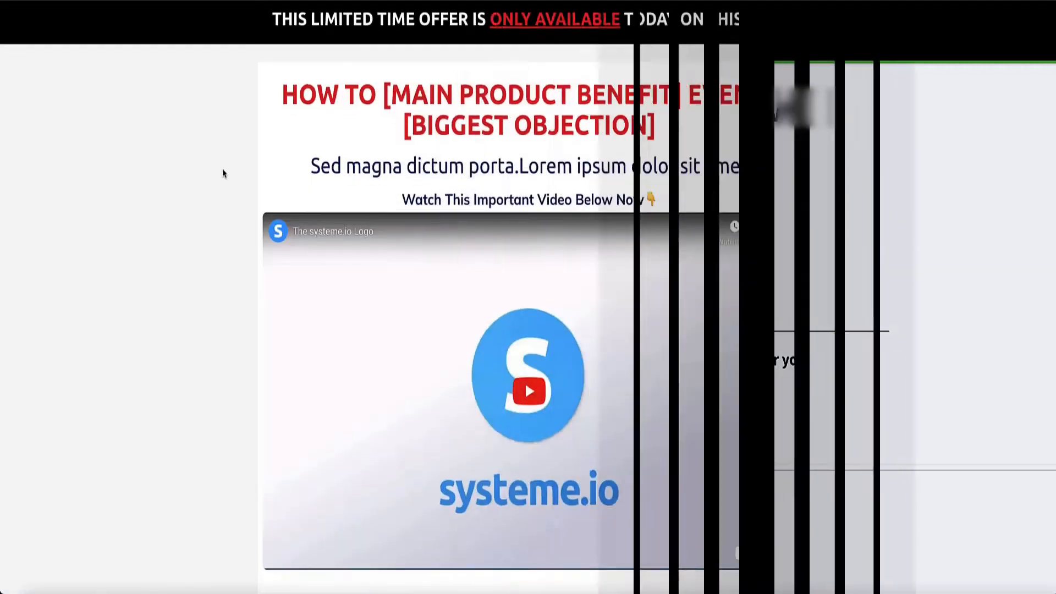
Scroll through the sales page's features, course modules, bonuses and recap.
{"action": "scroll", "scroll_direction": "down", "scroll_amount": 3}
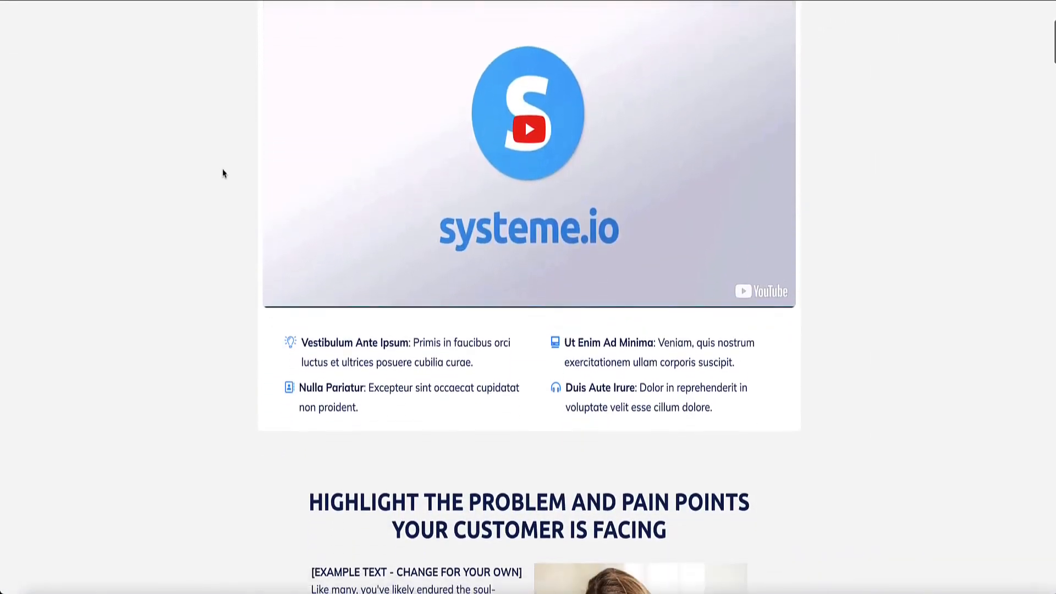
{"action": "scroll", "scroll_direction": "down", "scroll_amount": 3}
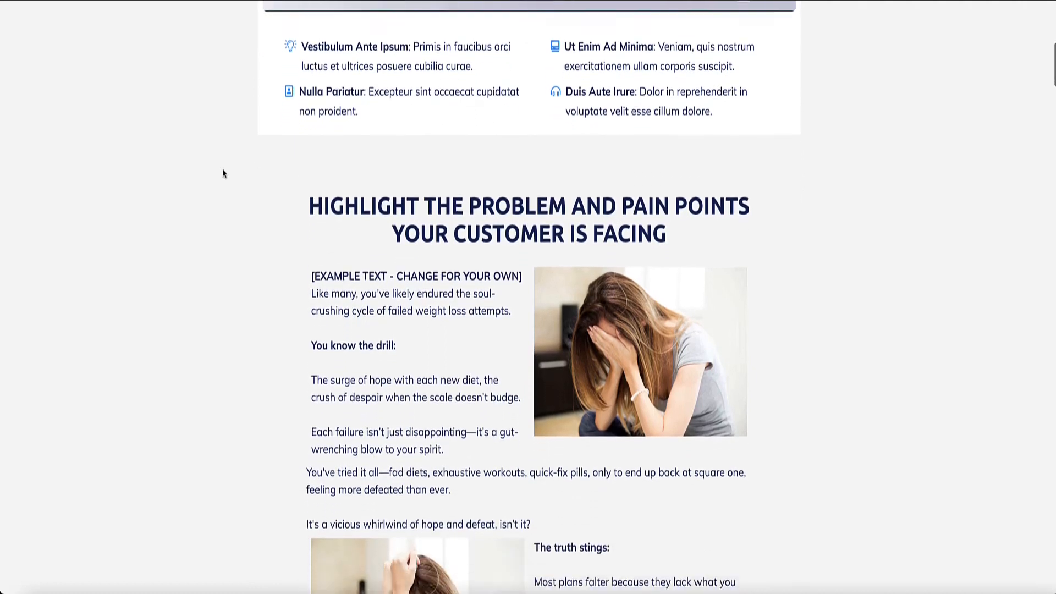
{"action": "scroll", "scroll_direction": "down", "scroll_amount": 3}
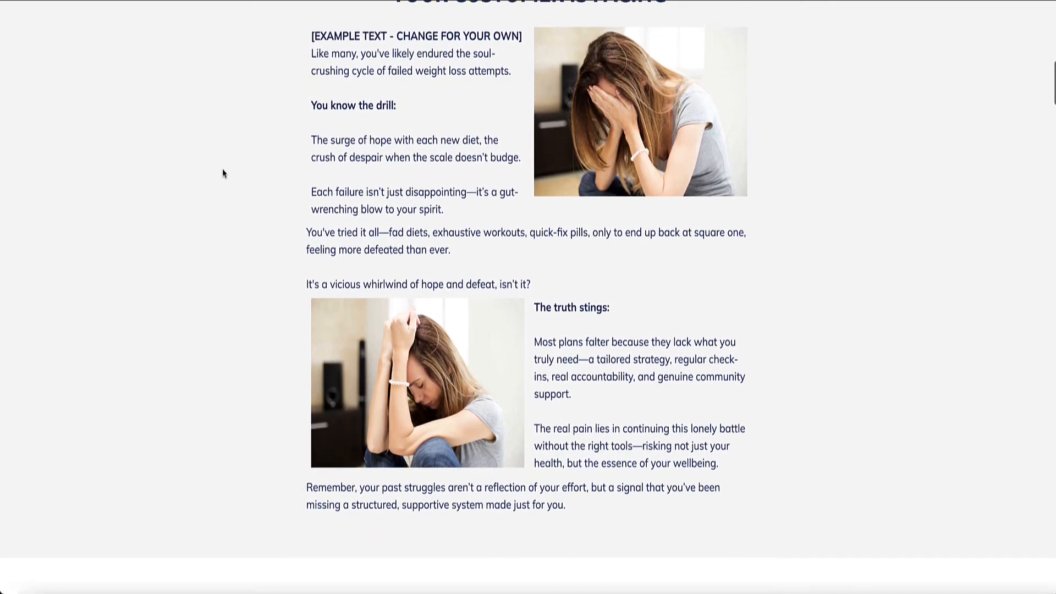
{"action": "scroll", "scroll_direction": "down", "scroll_amount": 3}
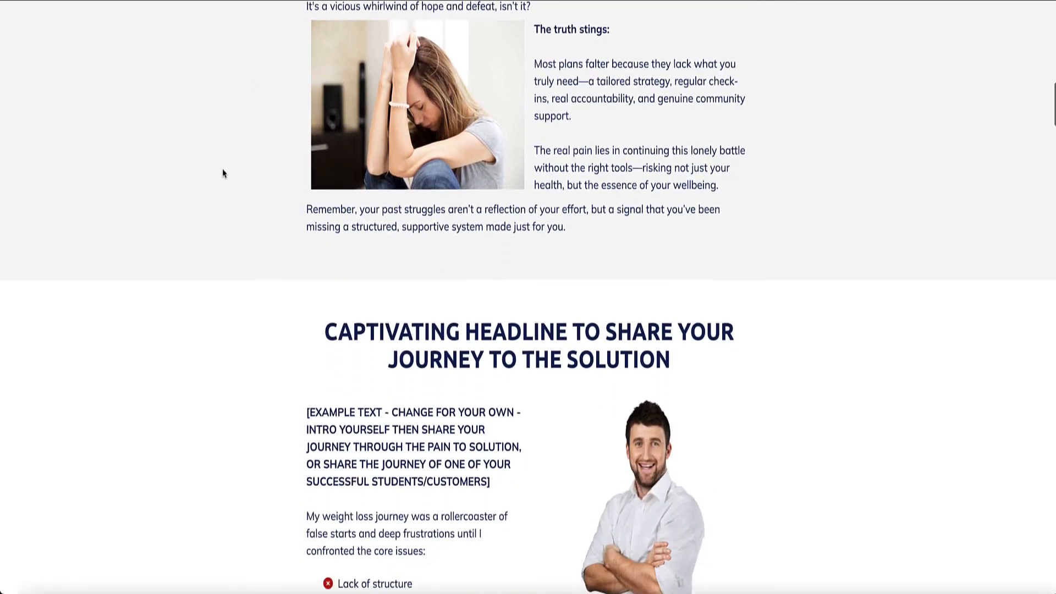
{"action": "scroll", "scroll_direction": "down", "scroll_amount": 3}
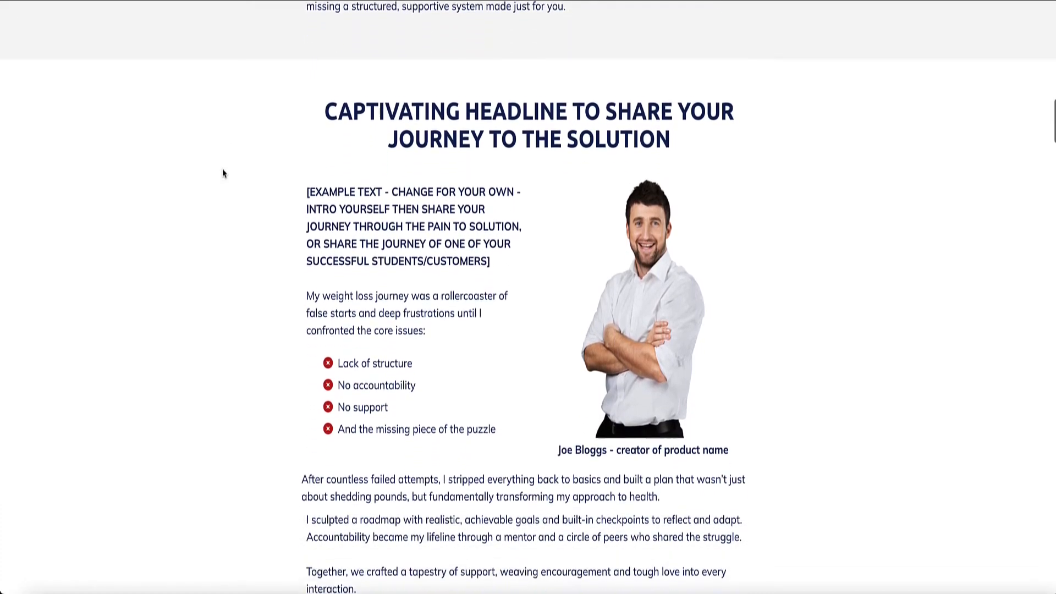
{"action": "scroll", "scroll_direction": "down", "scroll_amount": 3}
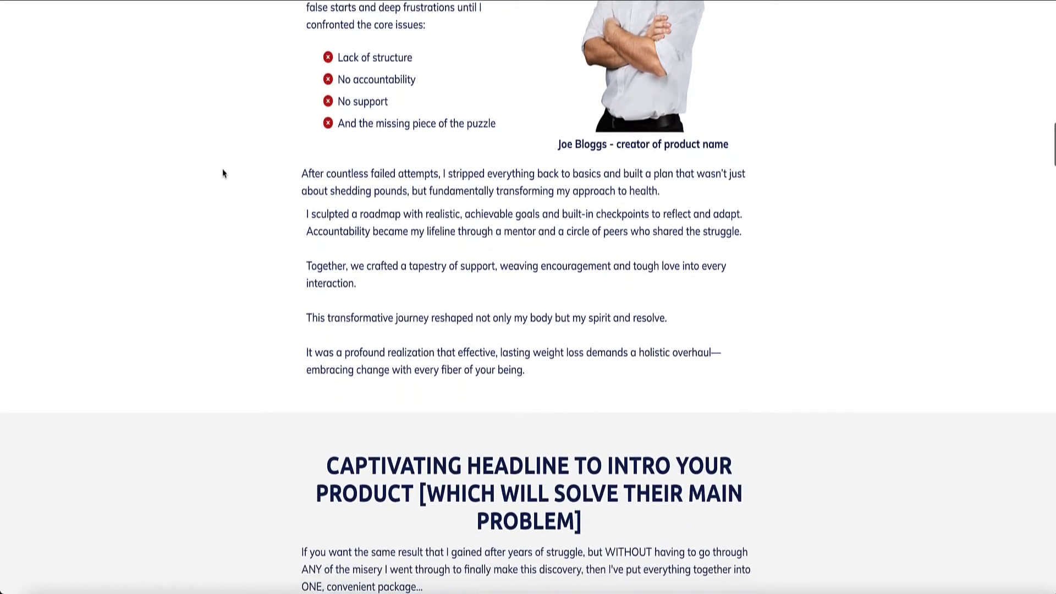
{"action": "scroll", "scroll_direction": "down", "scroll_amount": 3}
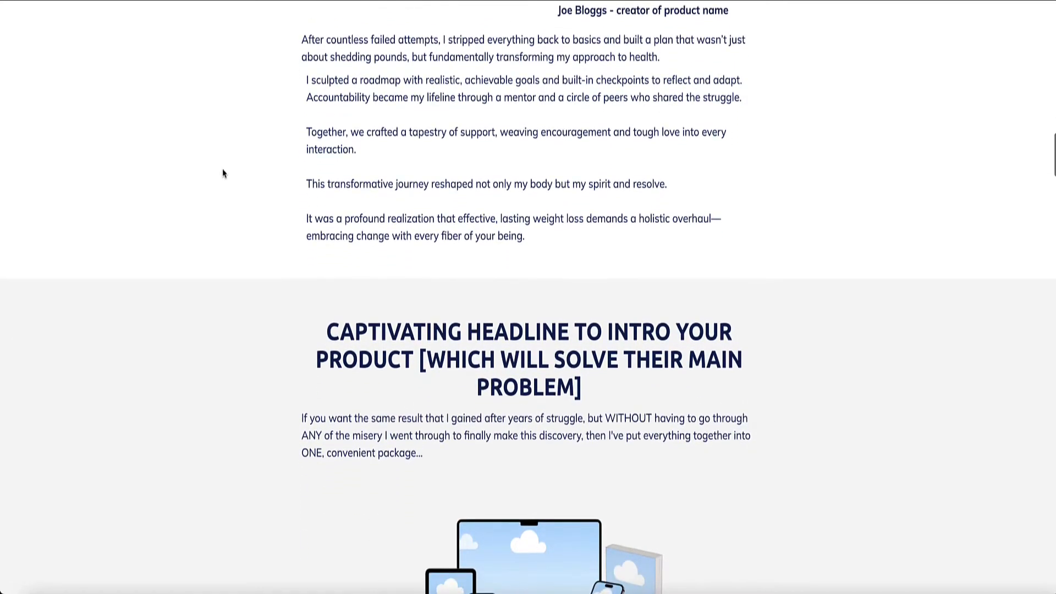
{"action": "scroll", "scroll_direction": "down", "scroll_amount": 3}
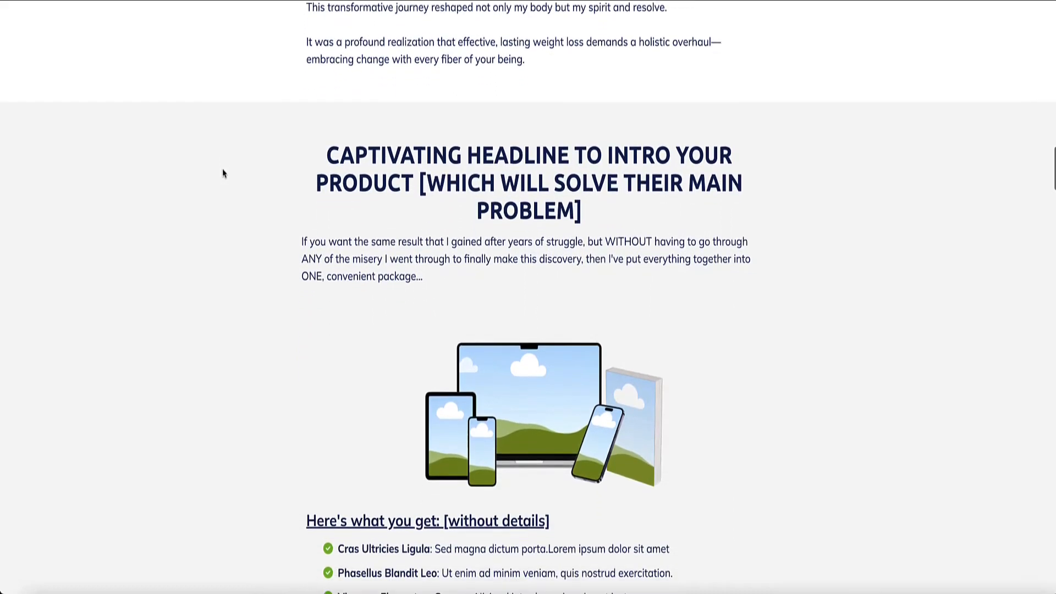
{"action": "scroll", "scroll_direction": "down", "scroll_amount": 3}
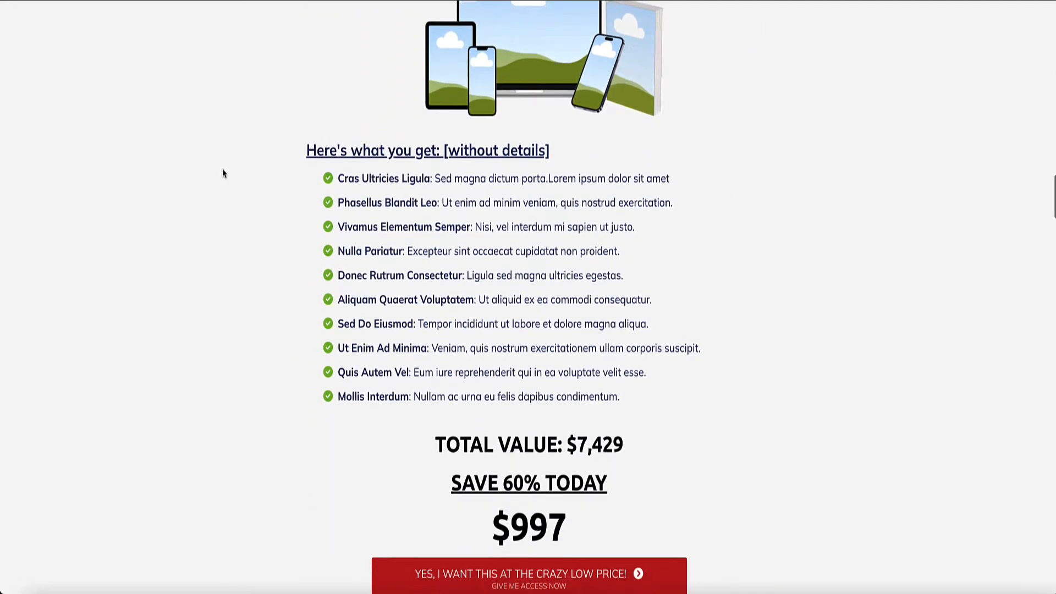
{"action": "scroll", "scroll_direction": "down", "scroll_amount": 3}
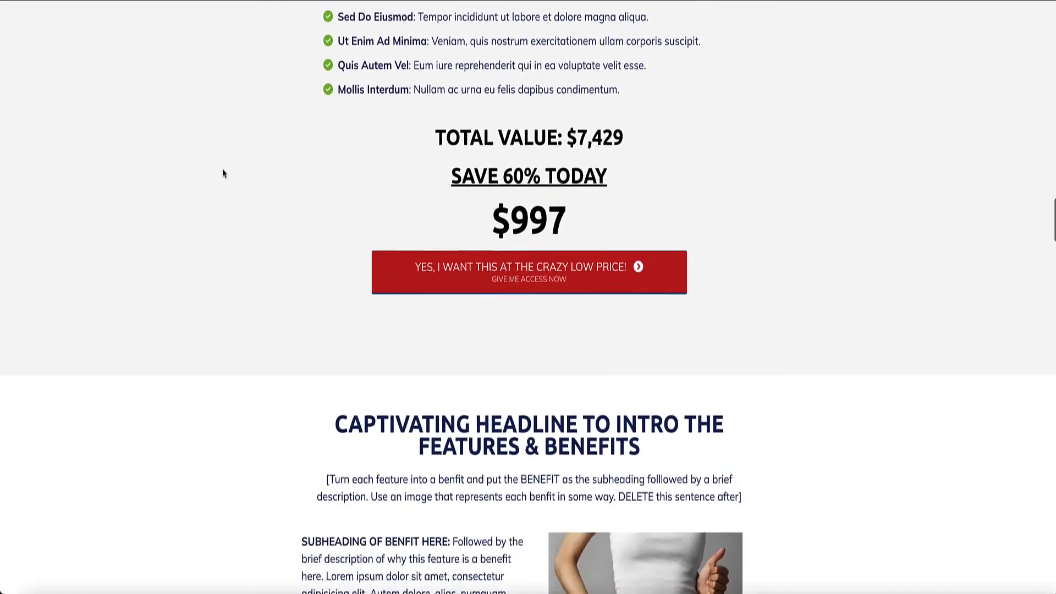
{"action": "scroll", "scroll_direction": "down", "scroll_amount": 3}
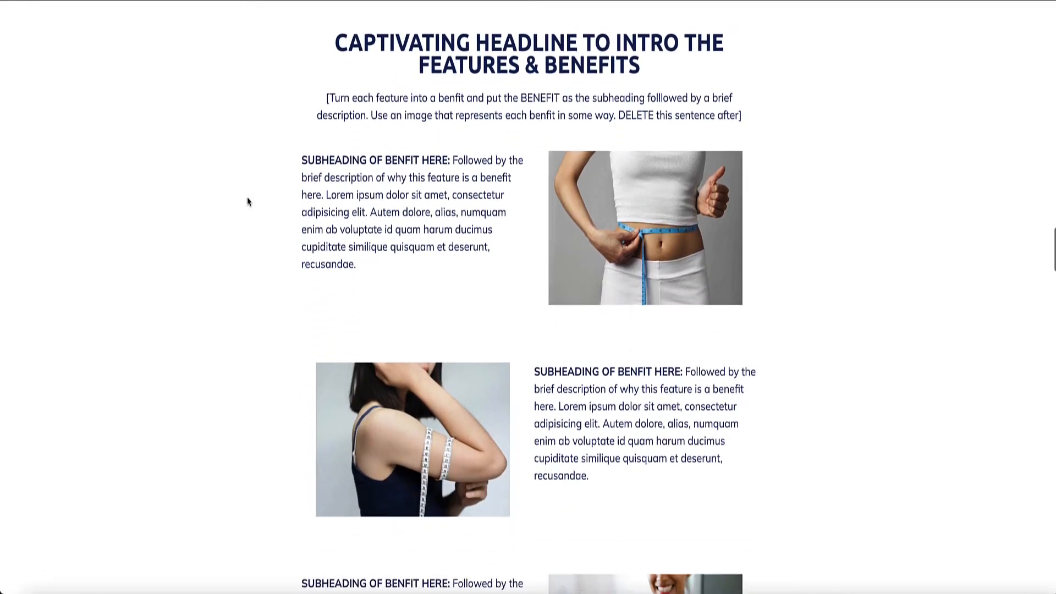
{"action": "scroll", "scroll_direction": "down", "scroll_amount": 3}
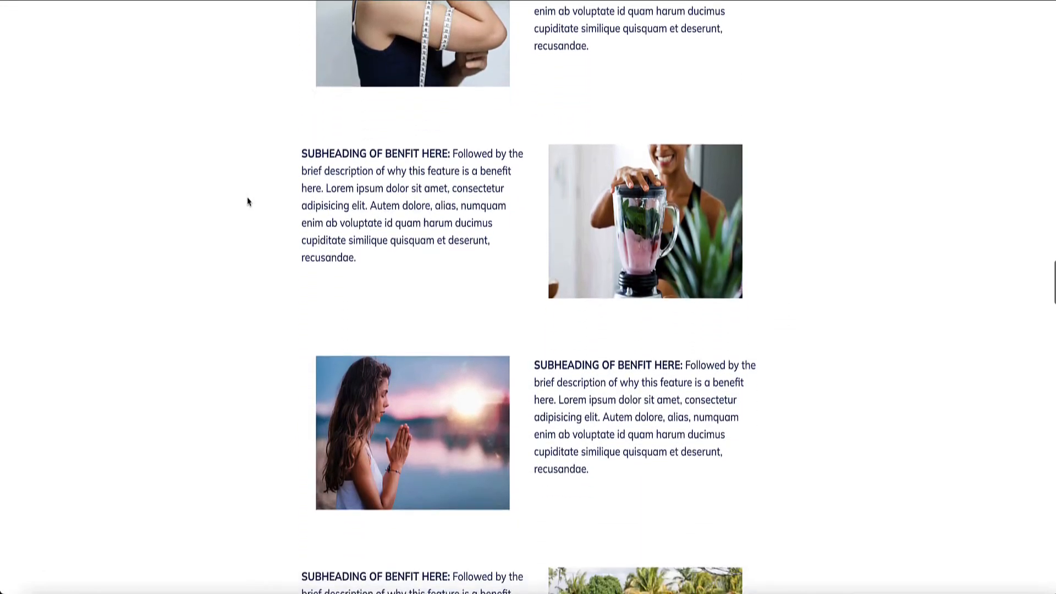
{"action": "scroll", "scroll_direction": "down", "scroll_amount": 3}
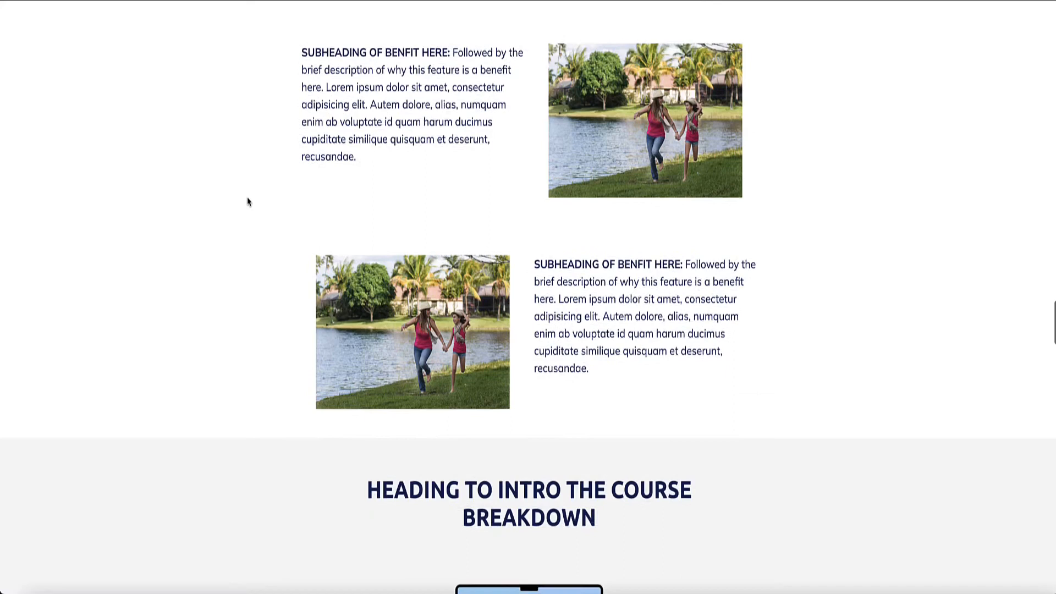
{"action": "scroll", "scroll_direction": "down", "scroll_amount": 3}
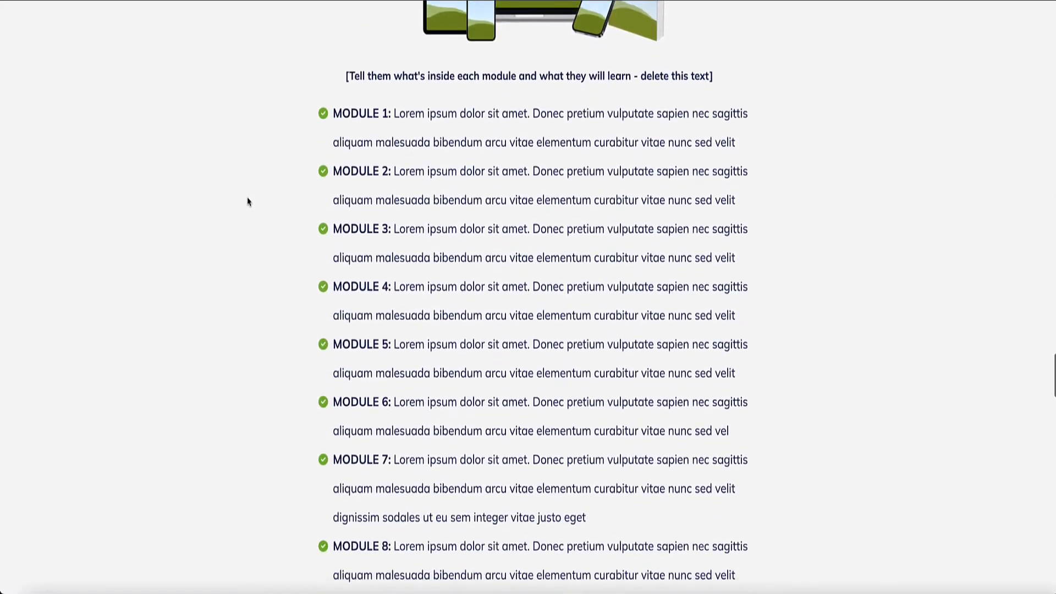
{"action": "scroll", "scroll_direction": "down", "scroll_amount": 3}
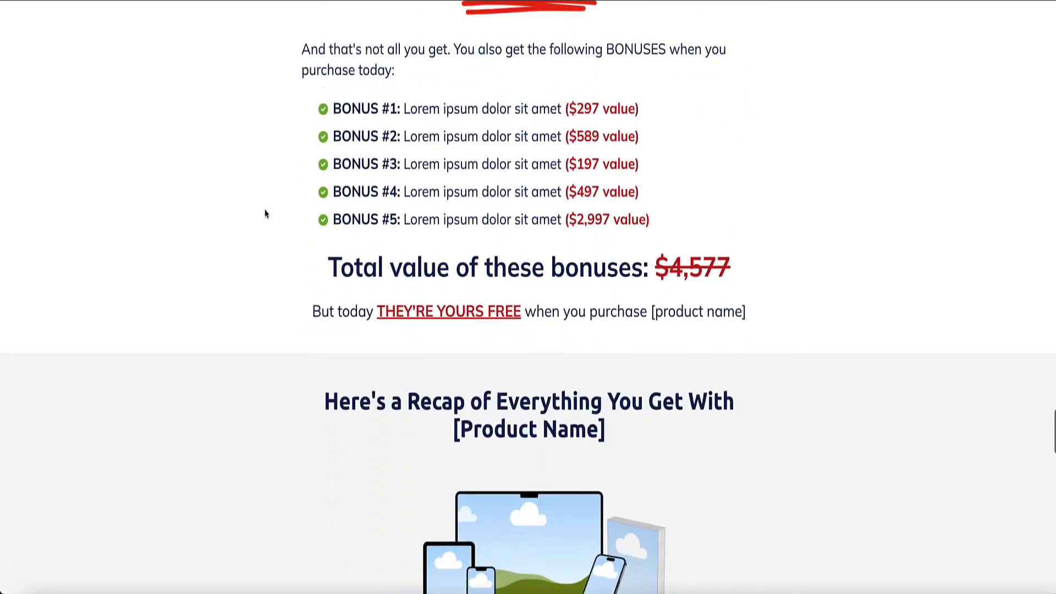
{"action": "scroll", "scroll_direction": "down", "scroll_amount": 3}
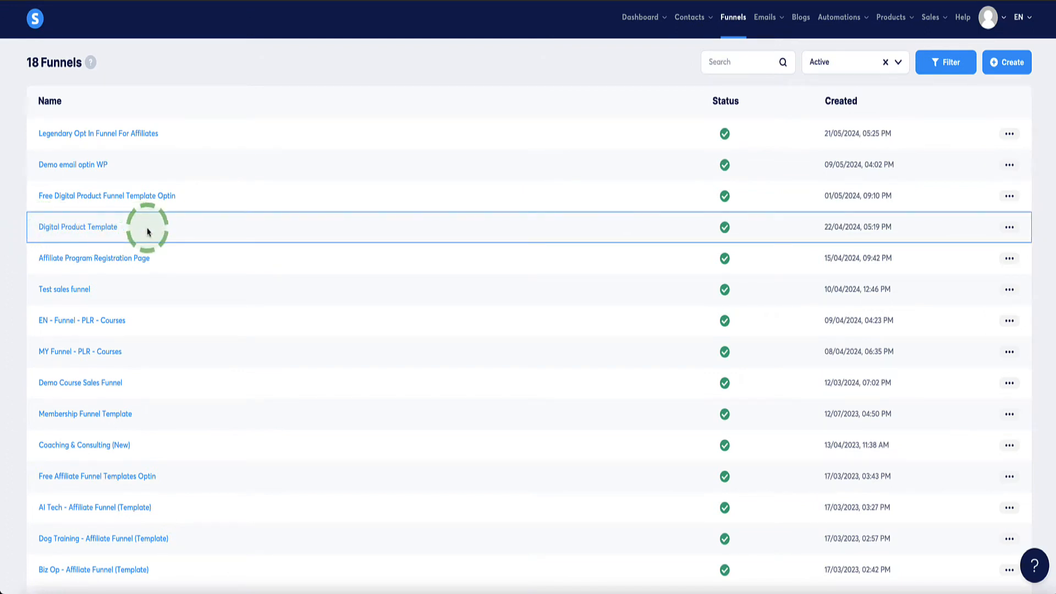
{"action": "left_click", "coordinate": [1010, 226]}
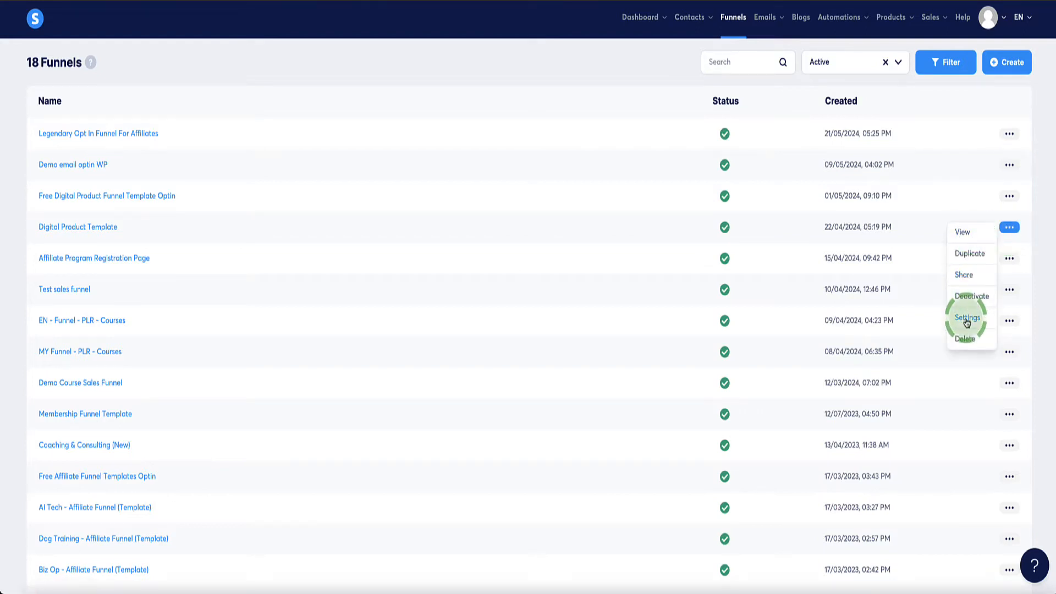
{"action": "left_click", "coordinate": [968, 318]}
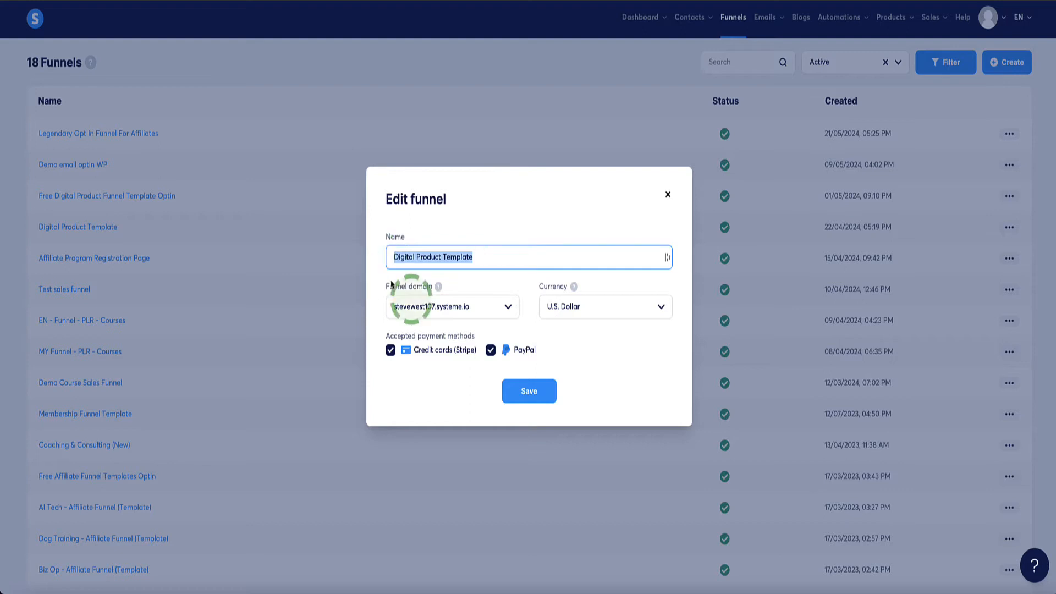
{"action": "left_click", "coordinate": [667, 194]}
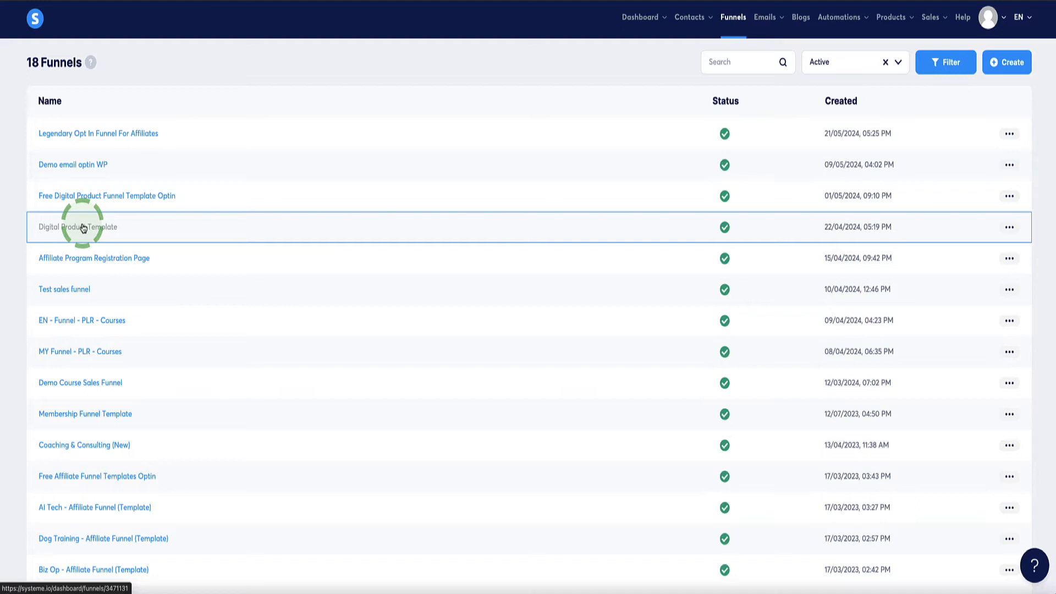
Add a resource row to the order form and list the available resource types.
{"action": "left_click", "coordinate": [81, 227]}
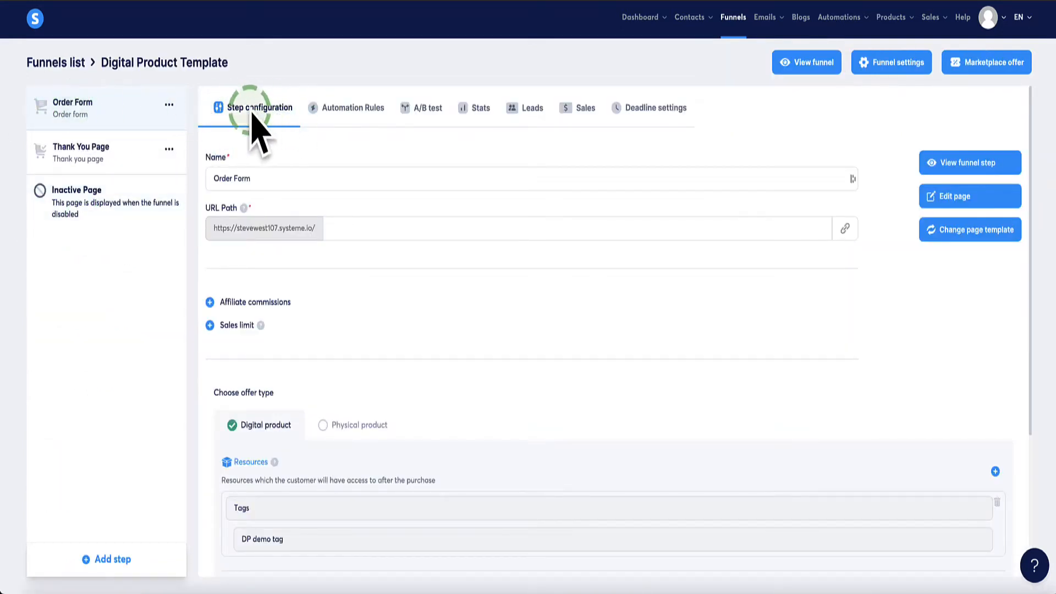
{"action": "scroll", "scroll_direction": "down", "scroll_amount": 3}
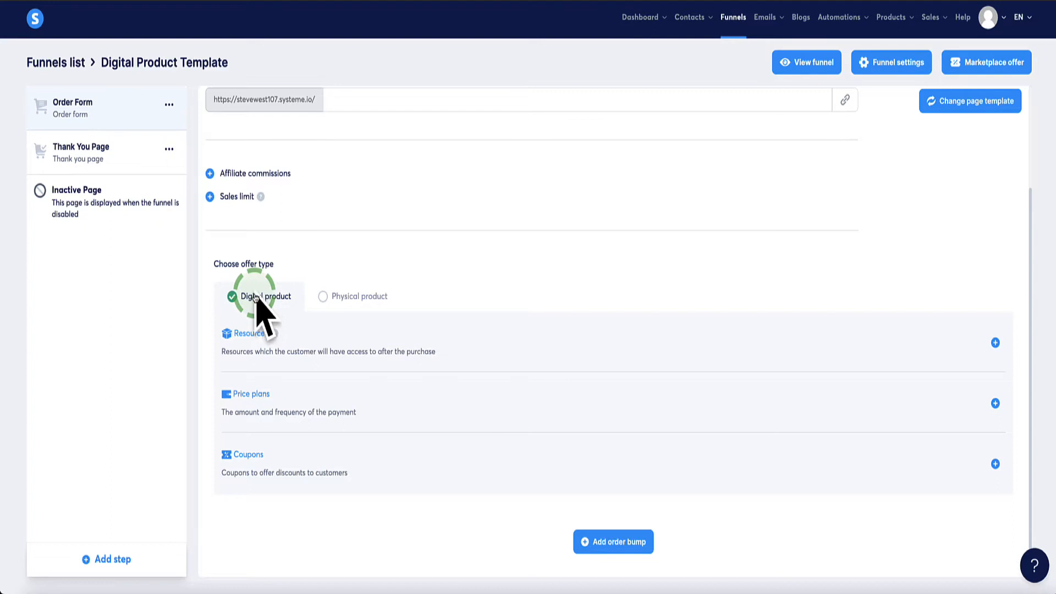
{"action": "mouse_move", "coordinate": [996, 343]}
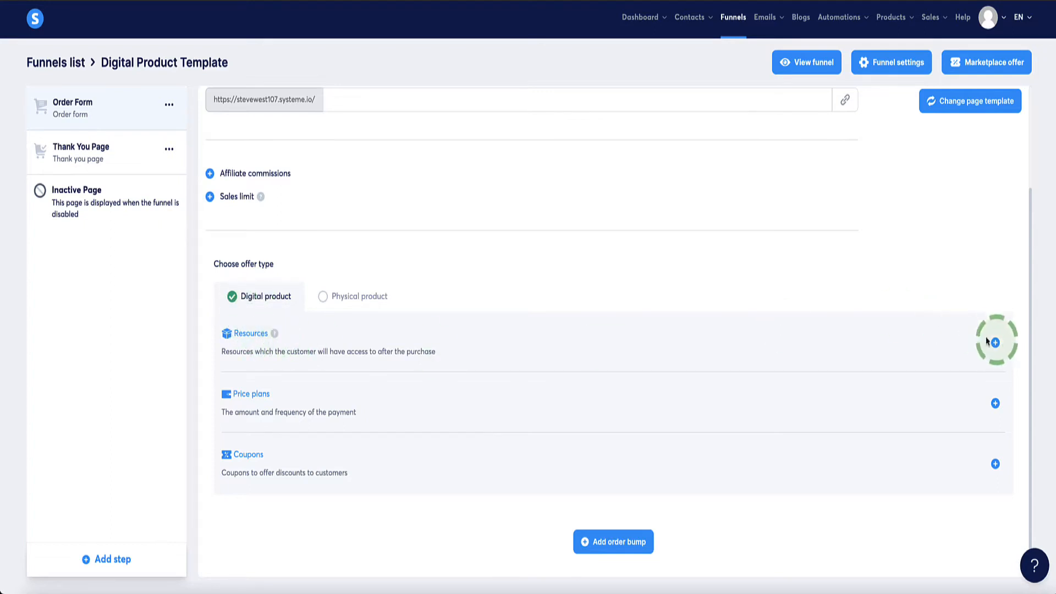
{"action": "left_click", "coordinate": [996, 342]}
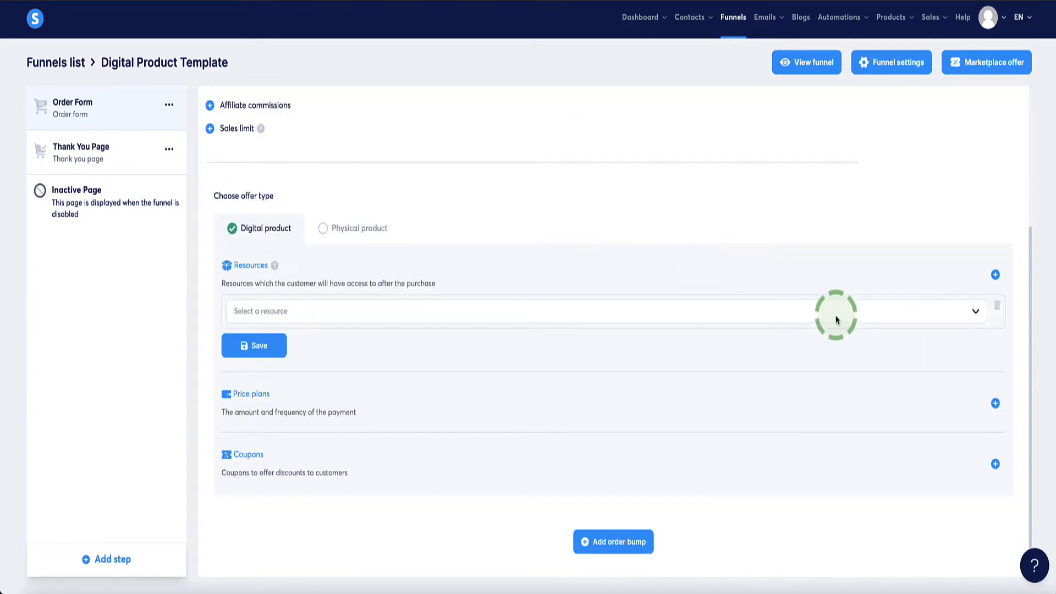
{"action": "left_click", "coordinate": [602, 310]}
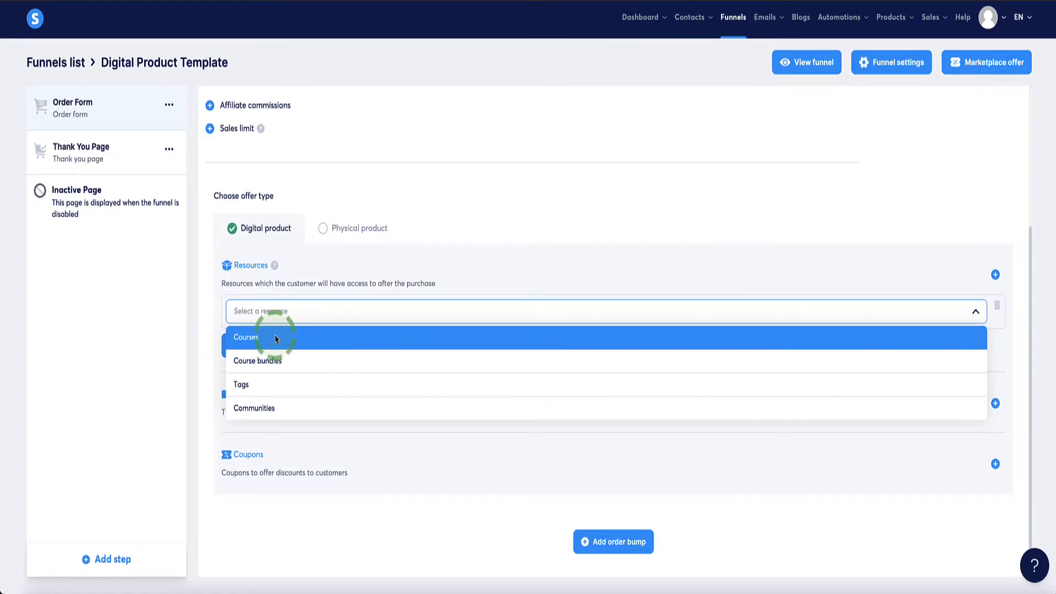
{"action": "mouse_move", "coordinate": [270, 408]}
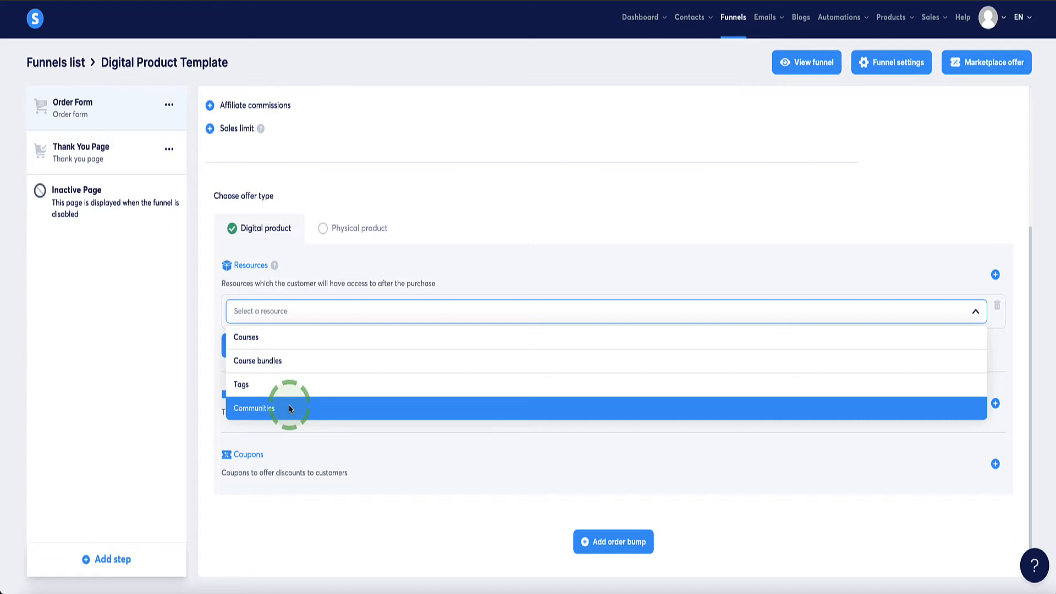
{"action": "mouse_move", "coordinate": [255, 390]}
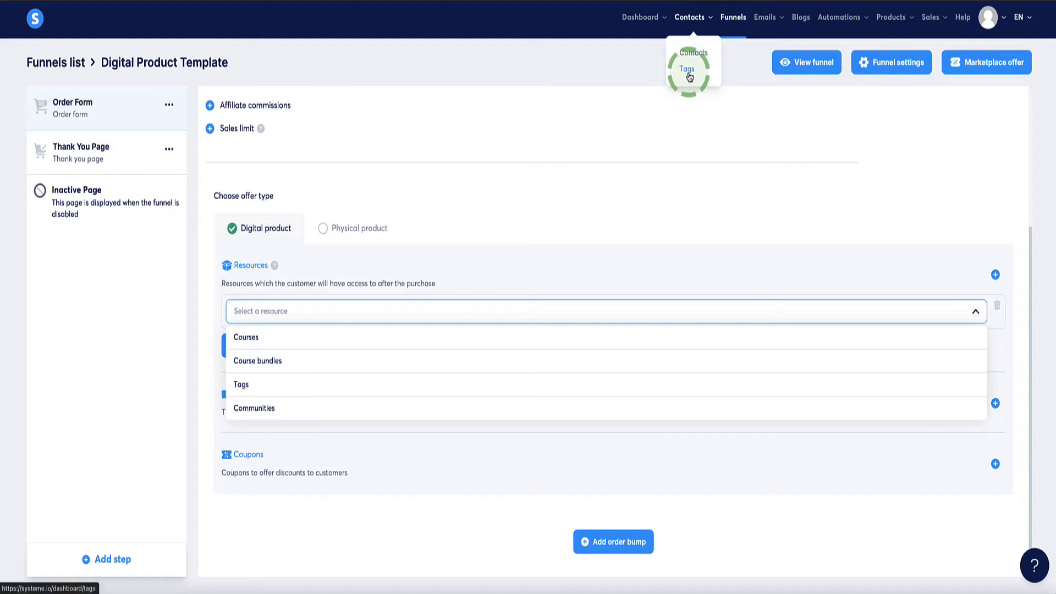
Create the contact tag 'demo ebook tag***' and go back to the funnels list.
{"action": "left_click", "coordinate": [686, 68]}
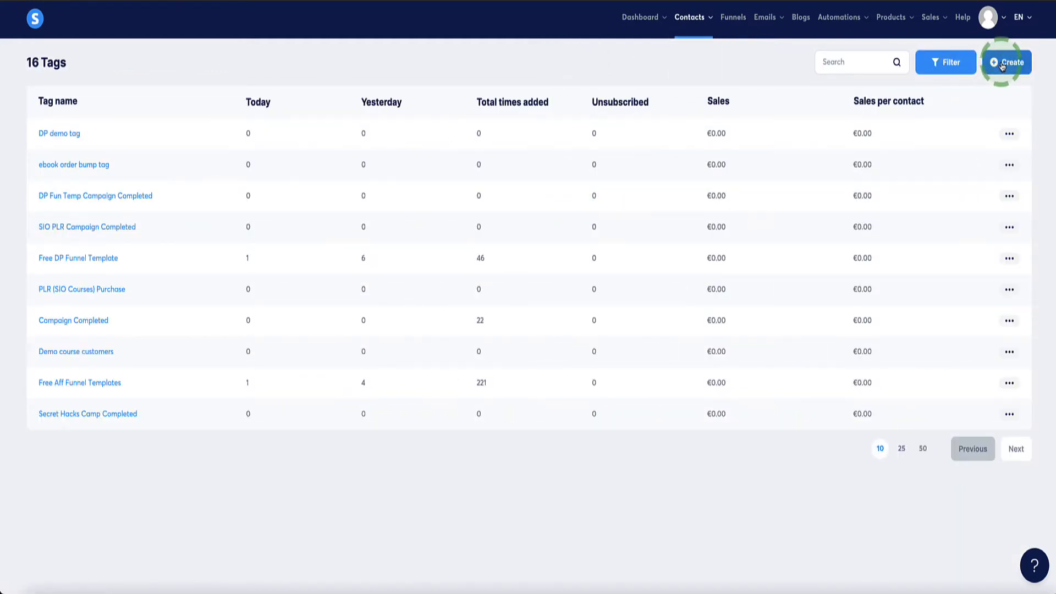
{"action": "left_click", "coordinate": [1005, 62]}
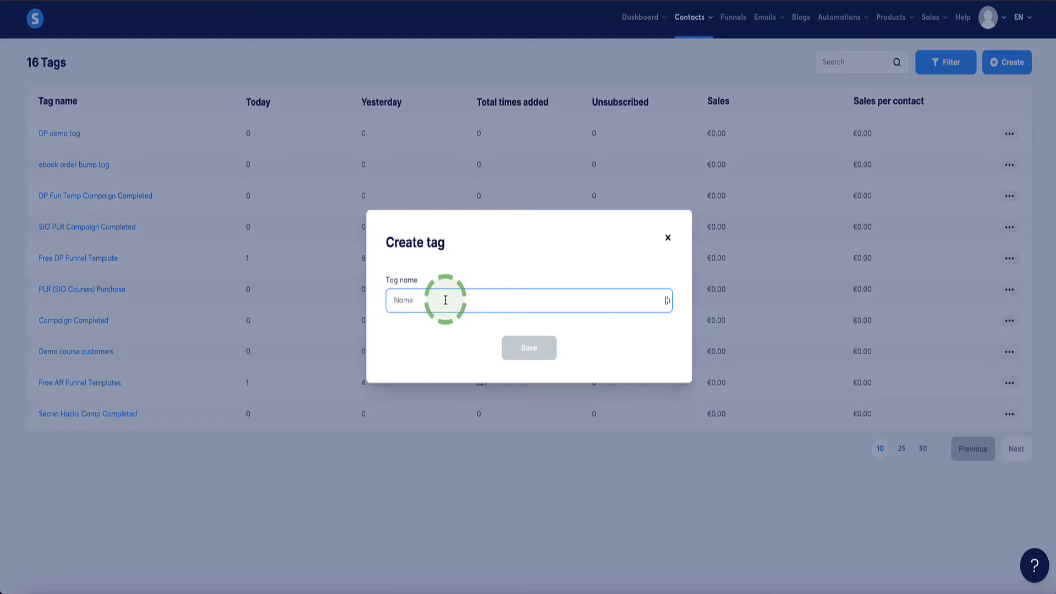
{"action": "type", "text": "demo ebook tag***"}
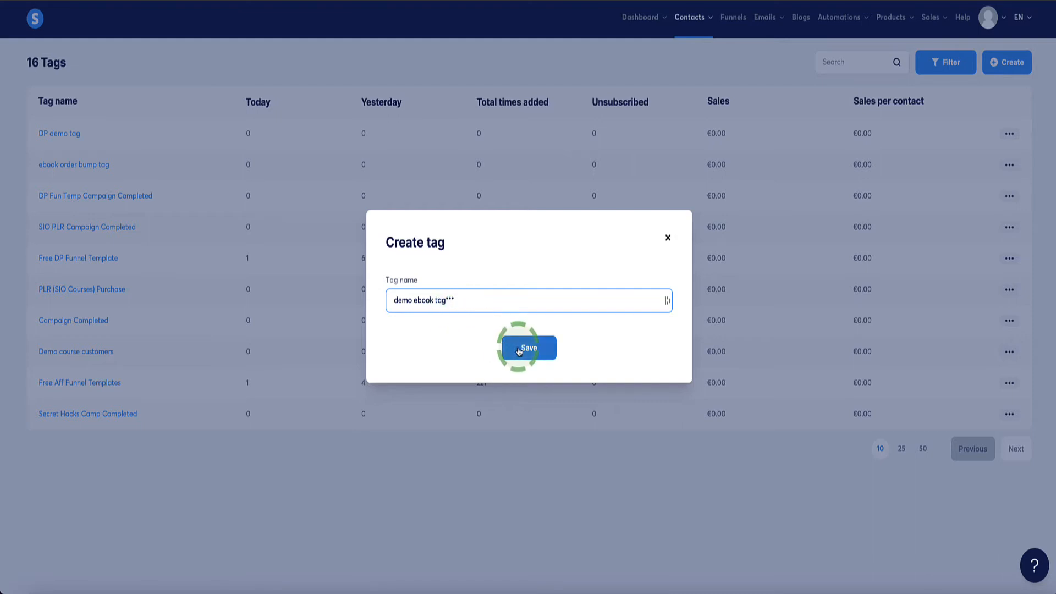
{"action": "left_click", "coordinate": [527, 347]}
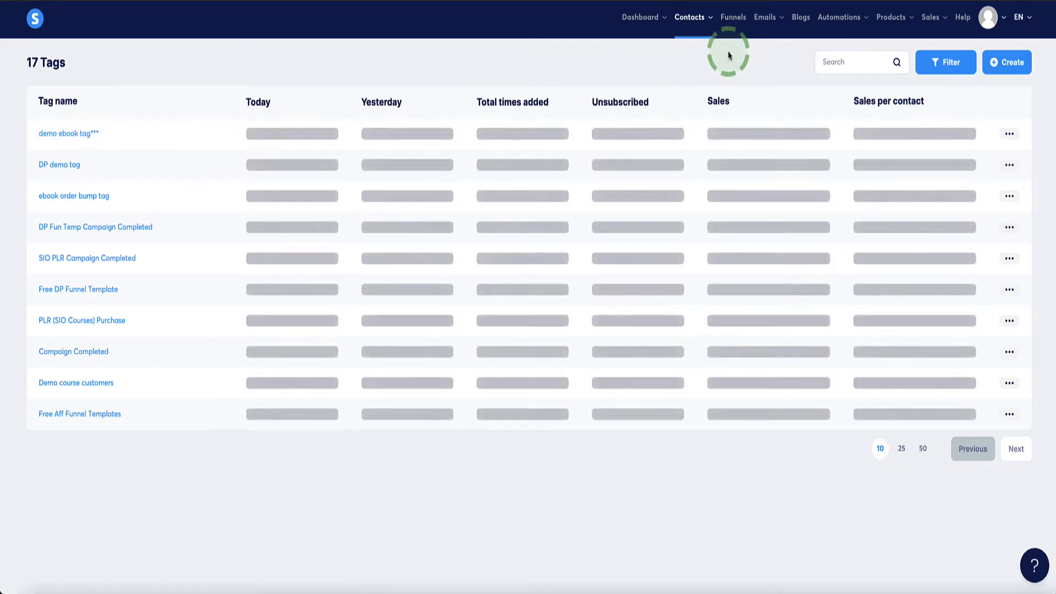
{"action": "left_click", "coordinate": [733, 17]}
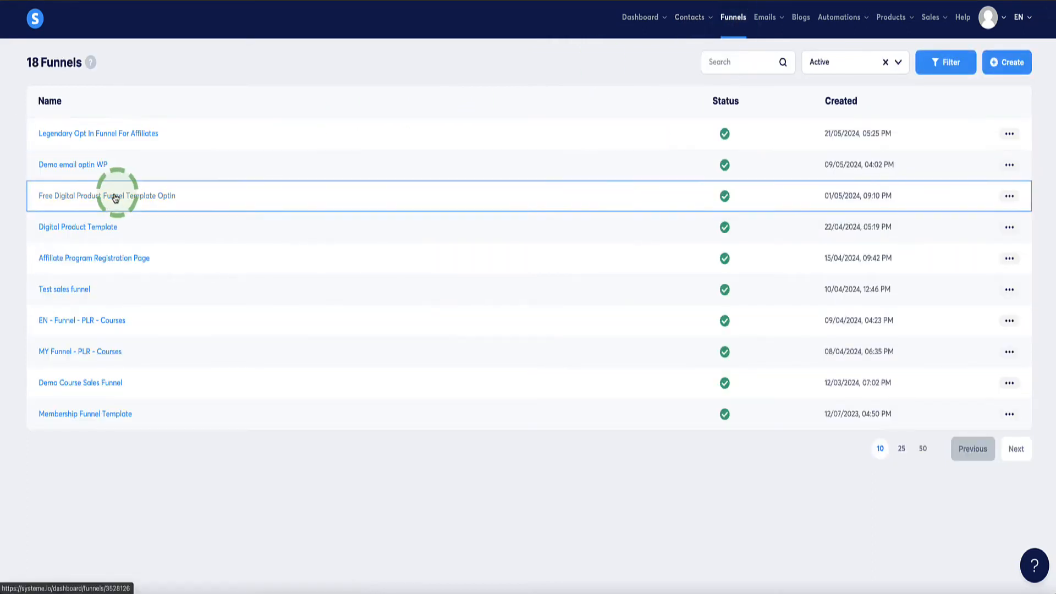
Save 'demo ebook tag***' as a Tags resource on the Digital Product Template order form.
{"action": "left_click", "coordinate": [77, 226]}
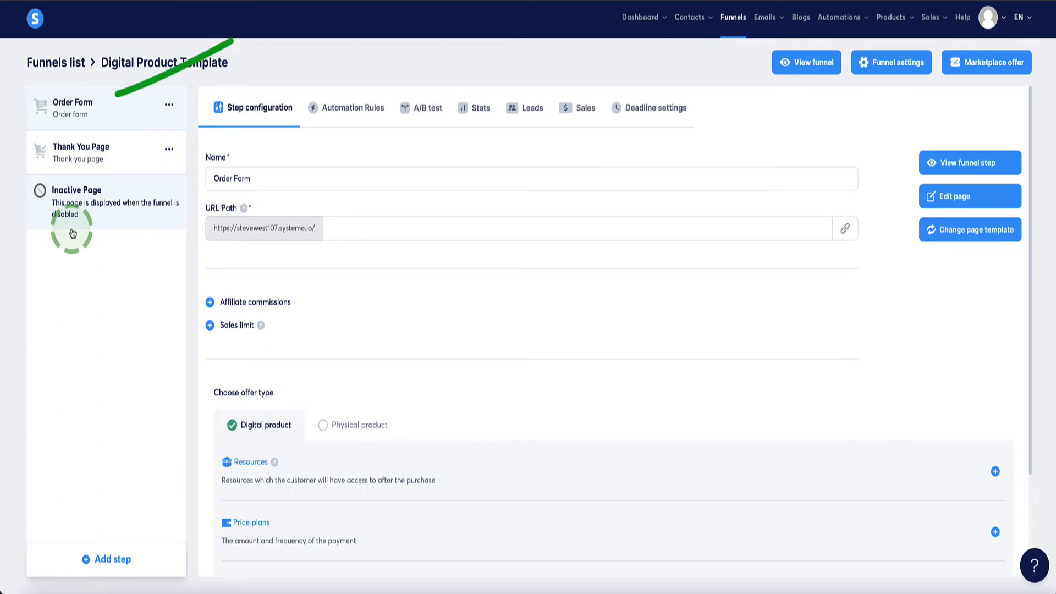
{"action": "scroll", "scroll_direction": "down", "scroll_amount": 3}
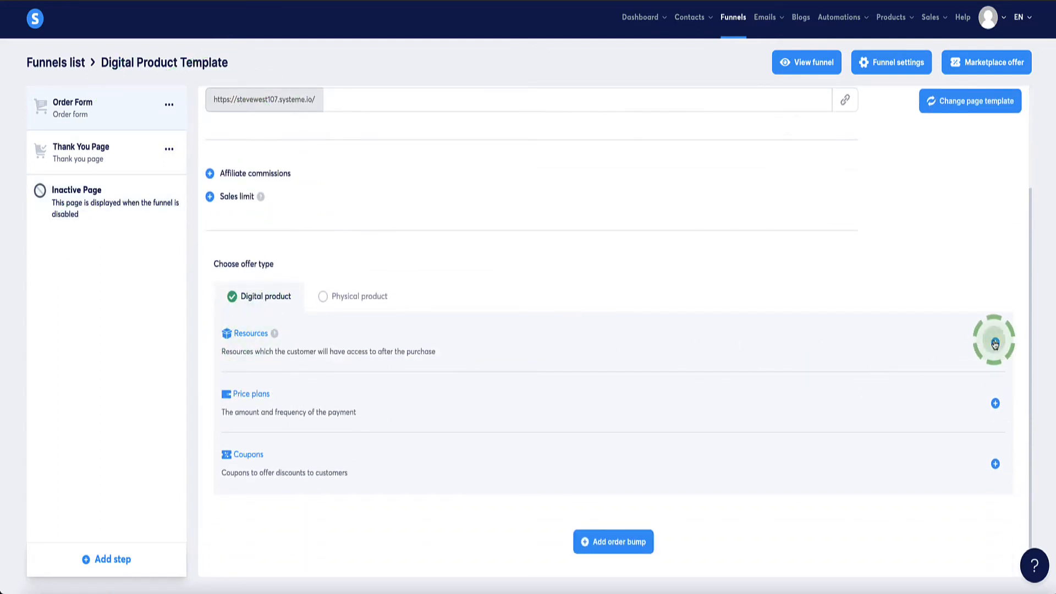
{"action": "left_click", "coordinate": [996, 344]}
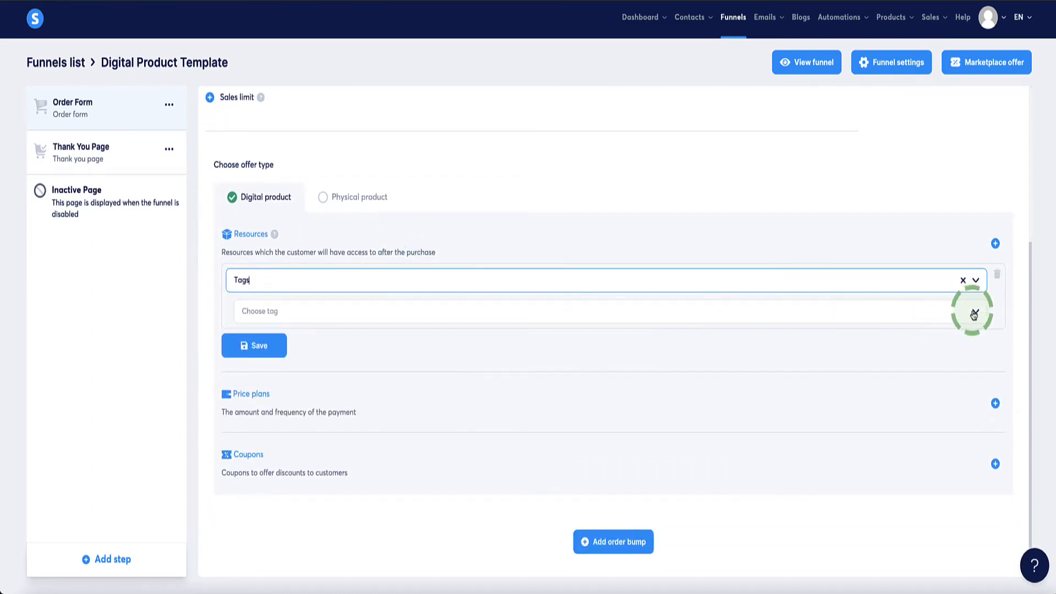
{"action": "left_click", "coordinate": [591, 294]}
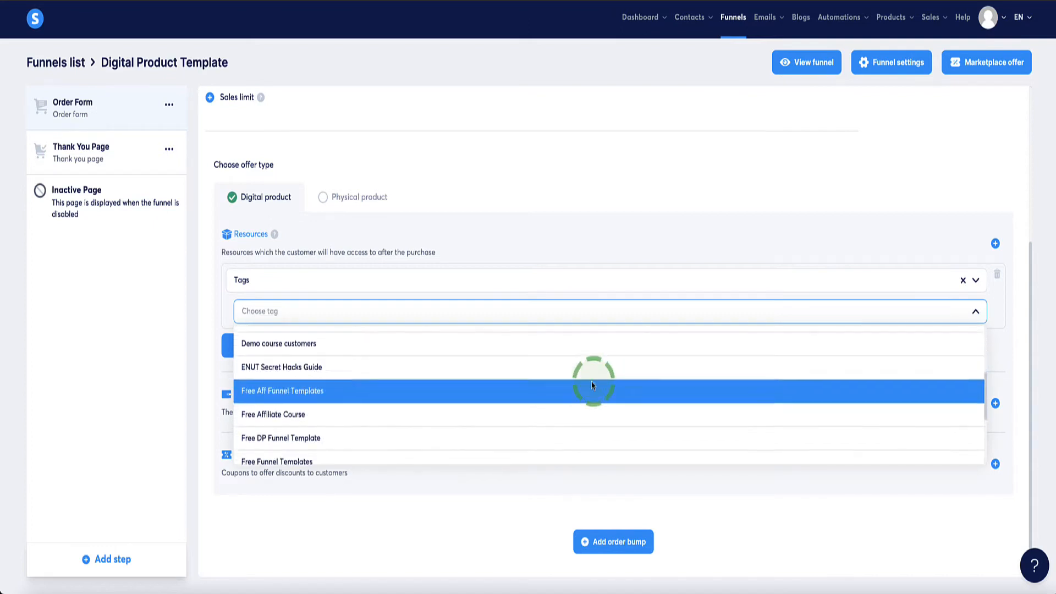
{"action": "scroll", "scroll_direction": "down", "scroll_amount": 3}
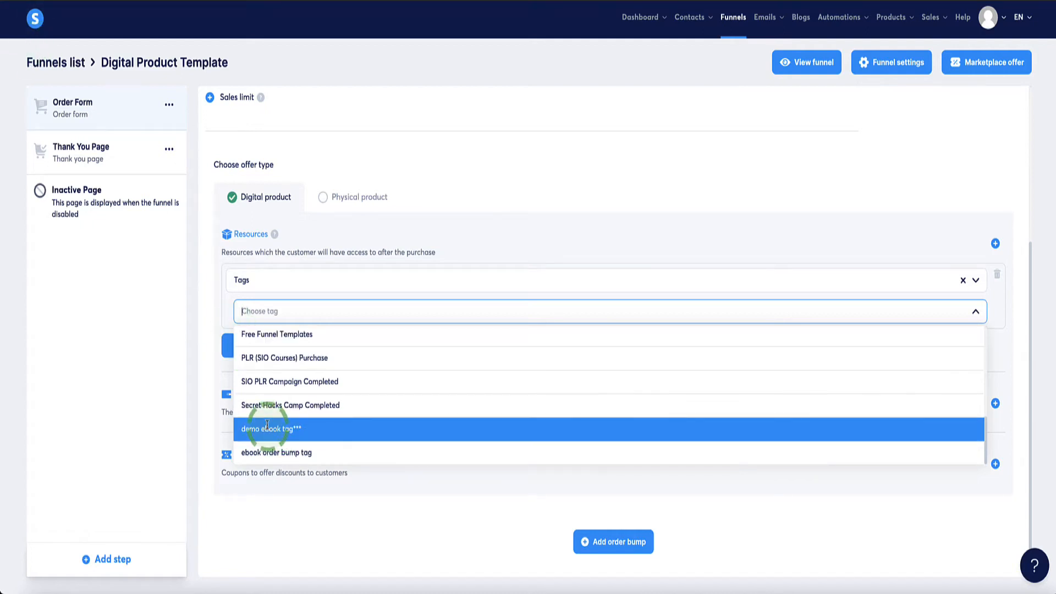
{"action": "left_click", "coordinate": [271, 428]}
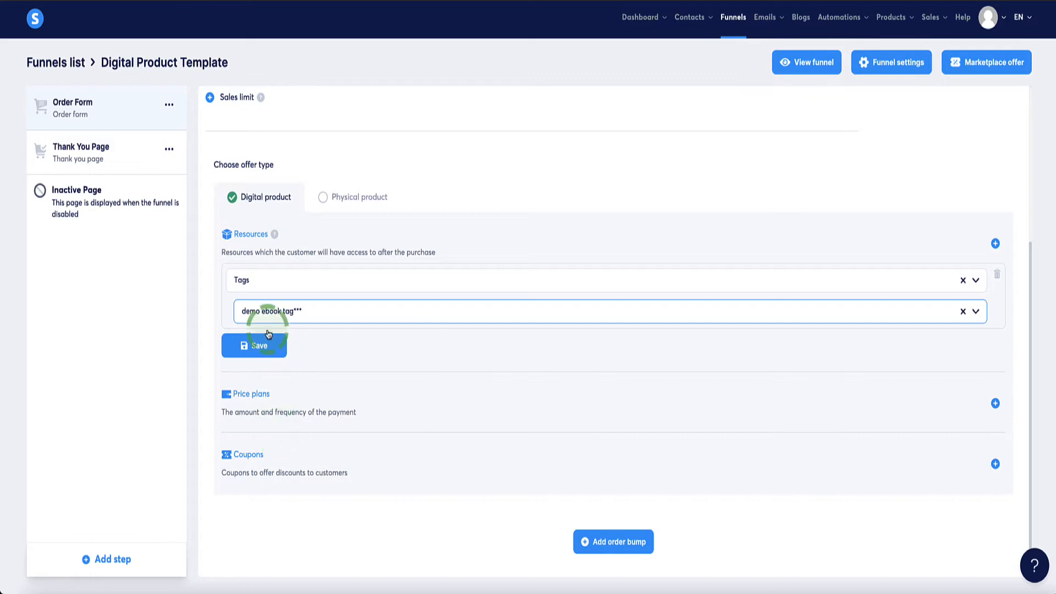
{"action": "left_click", "coordinate": [254, 345]}
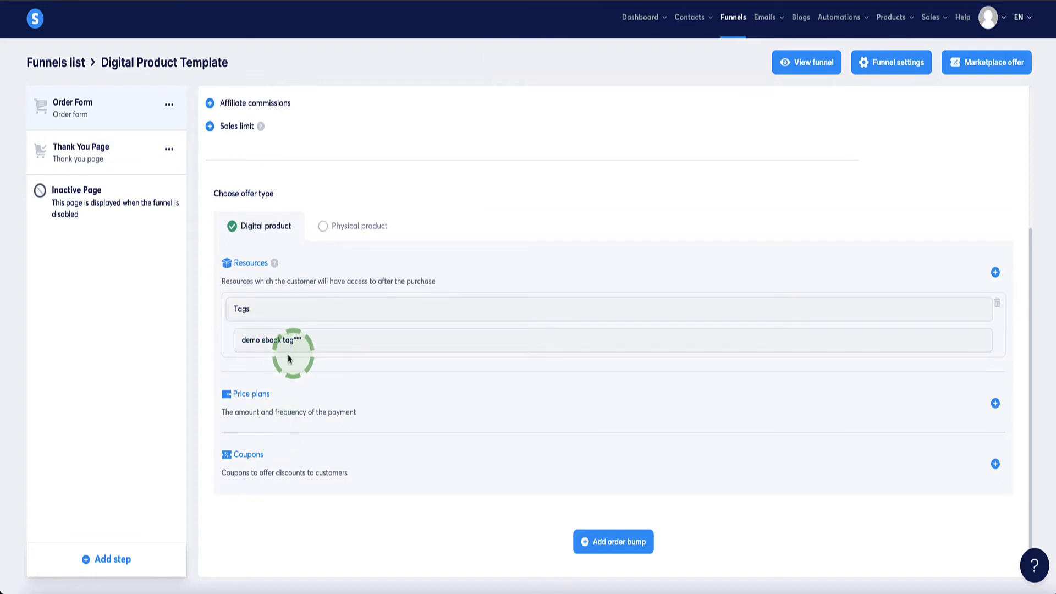
{"action": "mouse_move", "coordinate": [336, 348]}
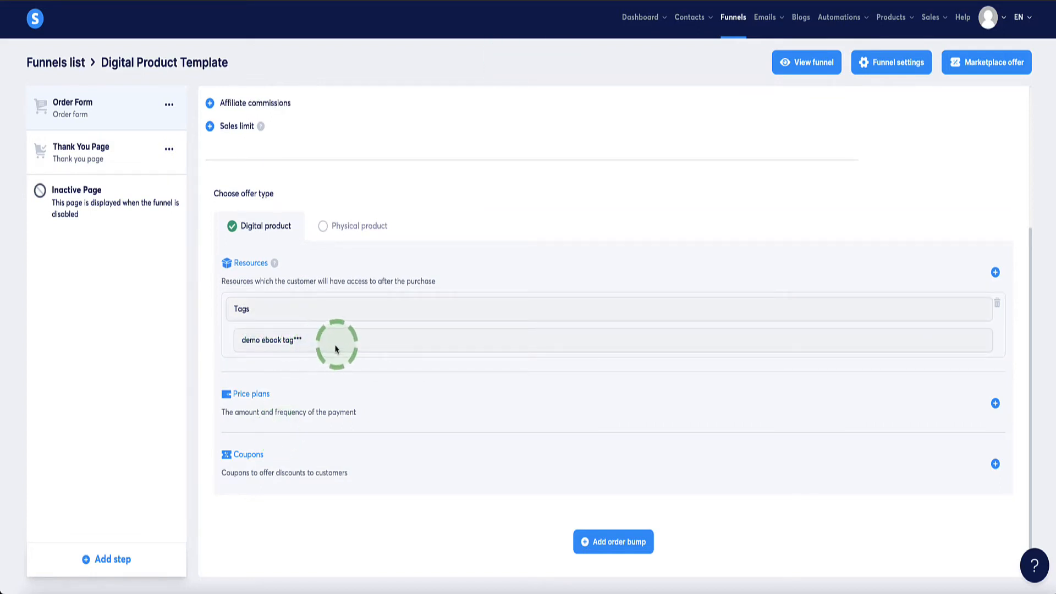
{"action": "mouse_move", "coordinate": [310, 343]}
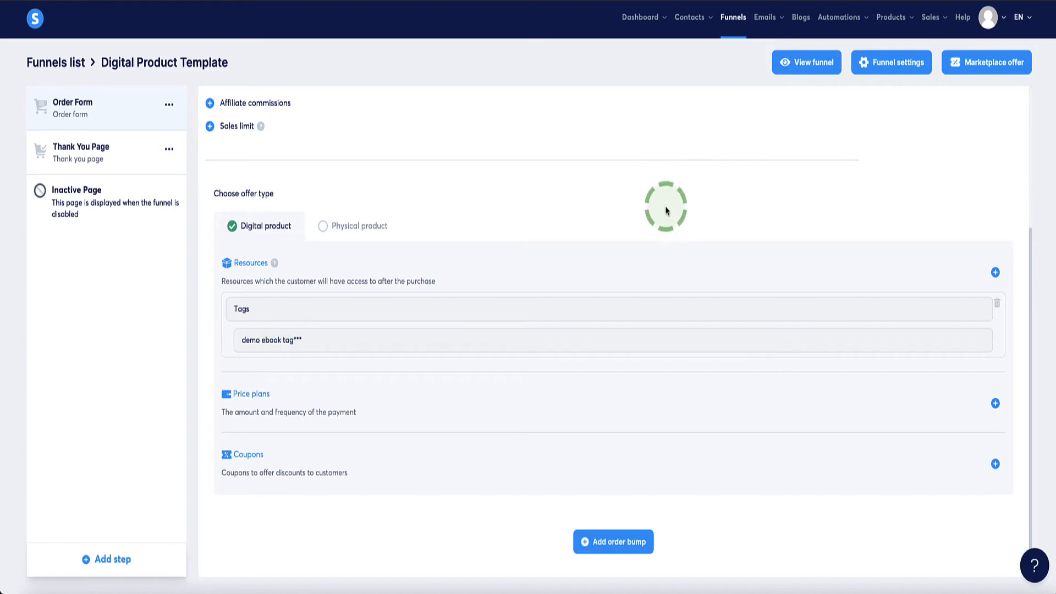
{"action": "left_click", "coordinate": [891, 16]}
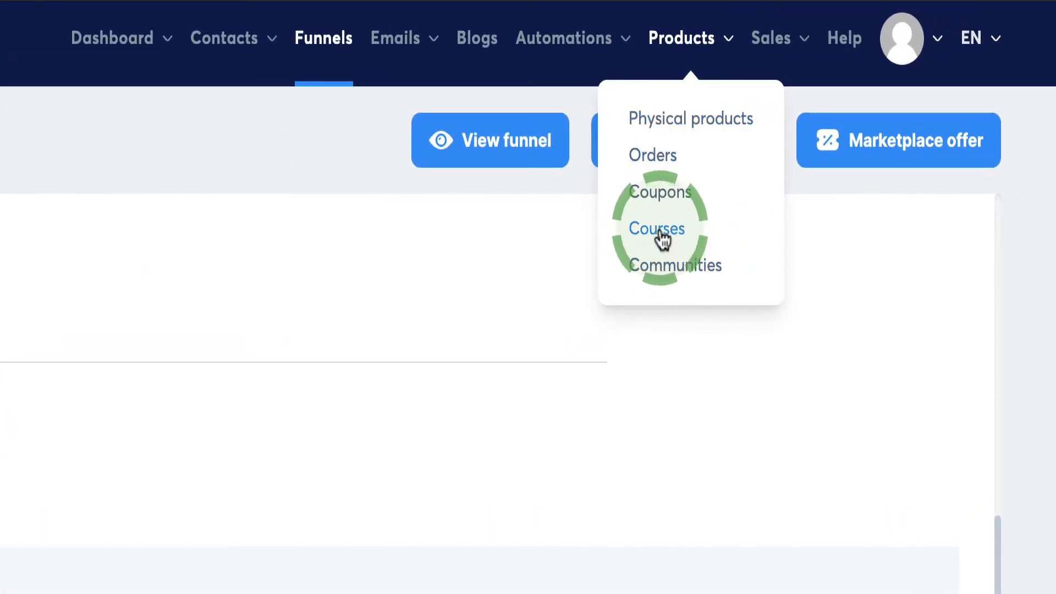
{"action": "mouse_move", "coordinate": [739, 273]}
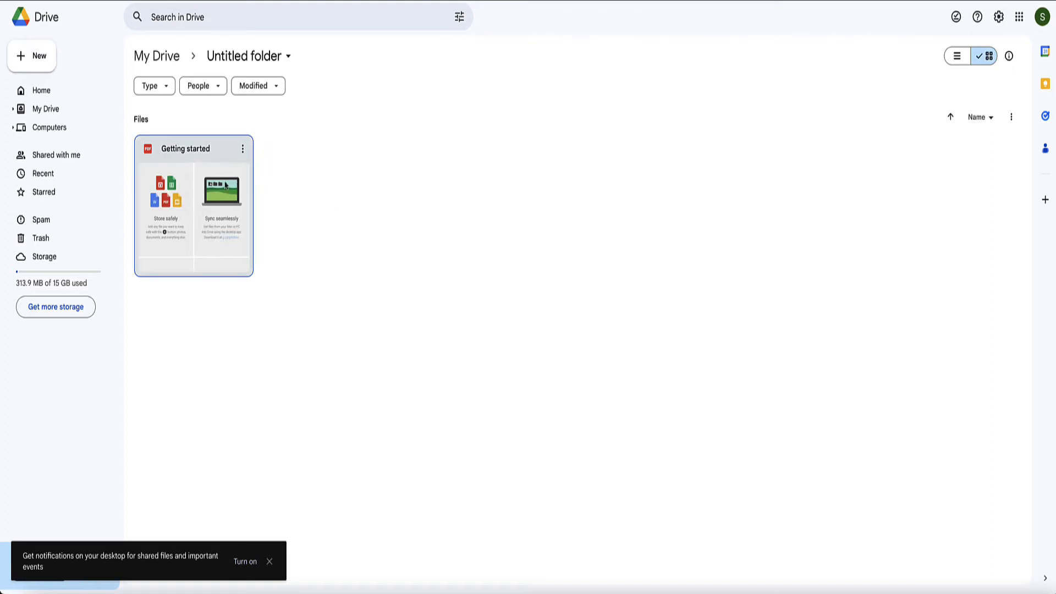
{"action": "mouse_move", "coordinate": [181, 228]}
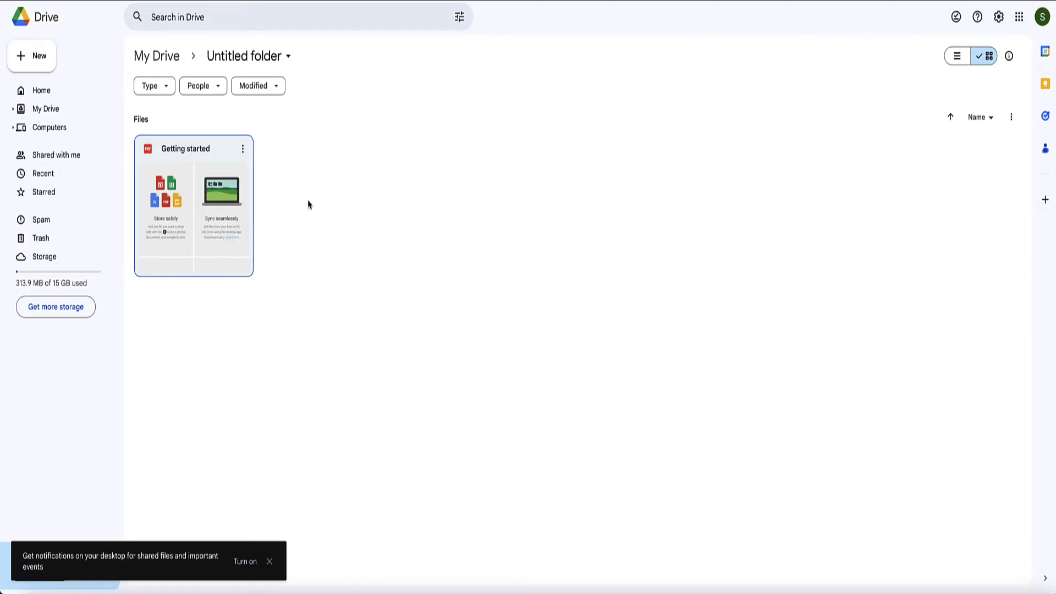
{"action": "mouse_move", "coordinate": [295, 205]}
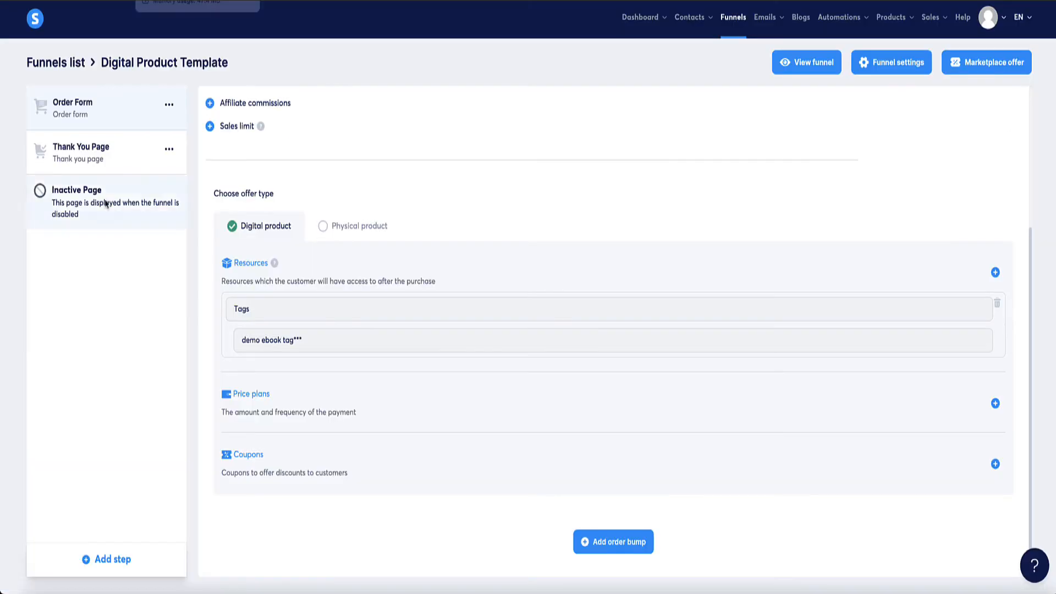
Create a New sale automation rule on the order form and edit it.
{"action": "left_click", "coordinate": [349, 339]}
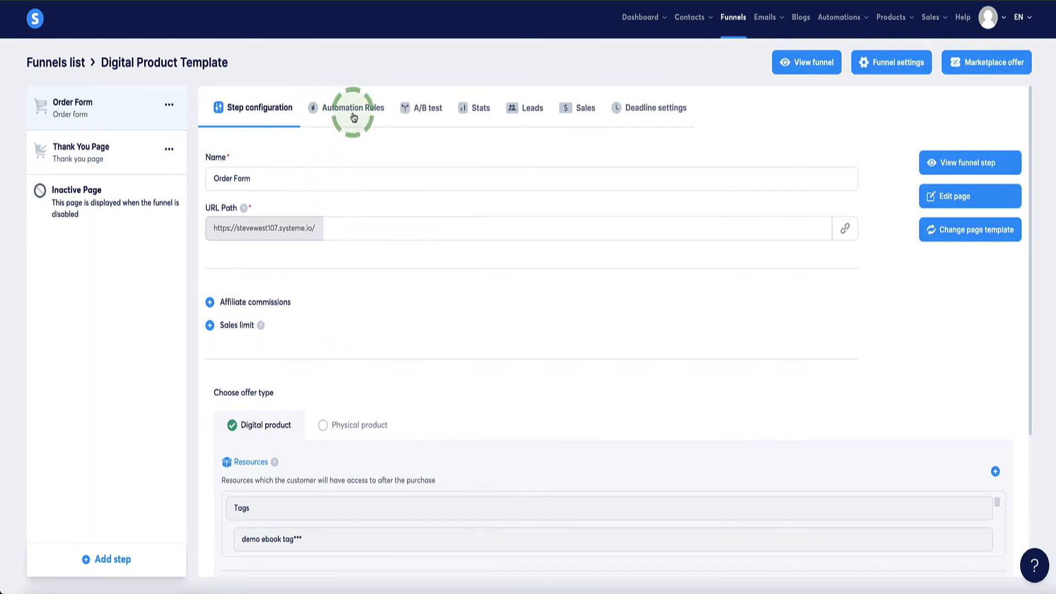
{"action": "left_click", "coordinate": [352, 107]}
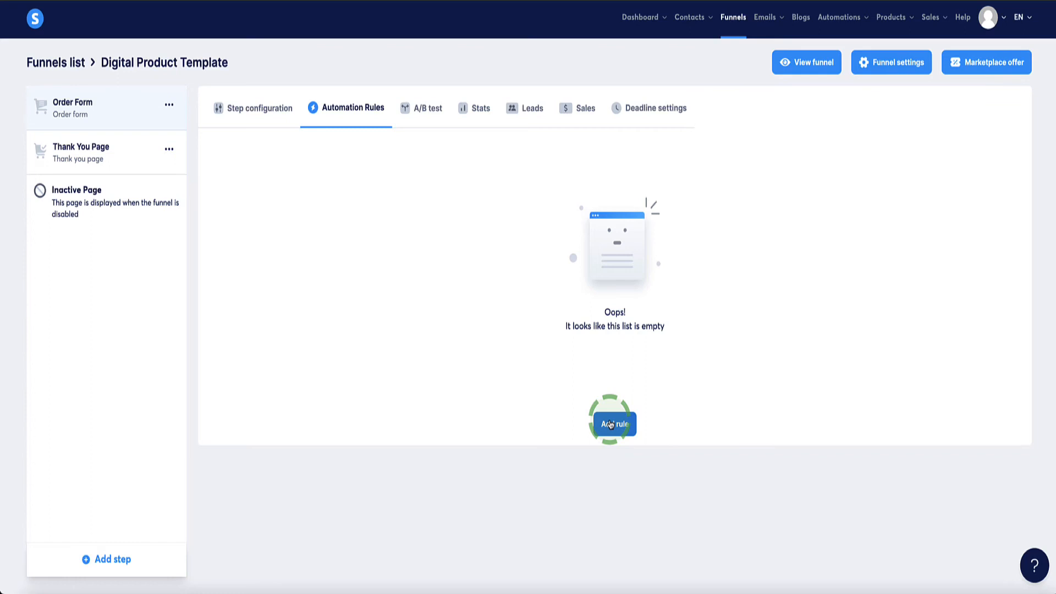
{"action": "left_click", "coordinate": [614, 424]}
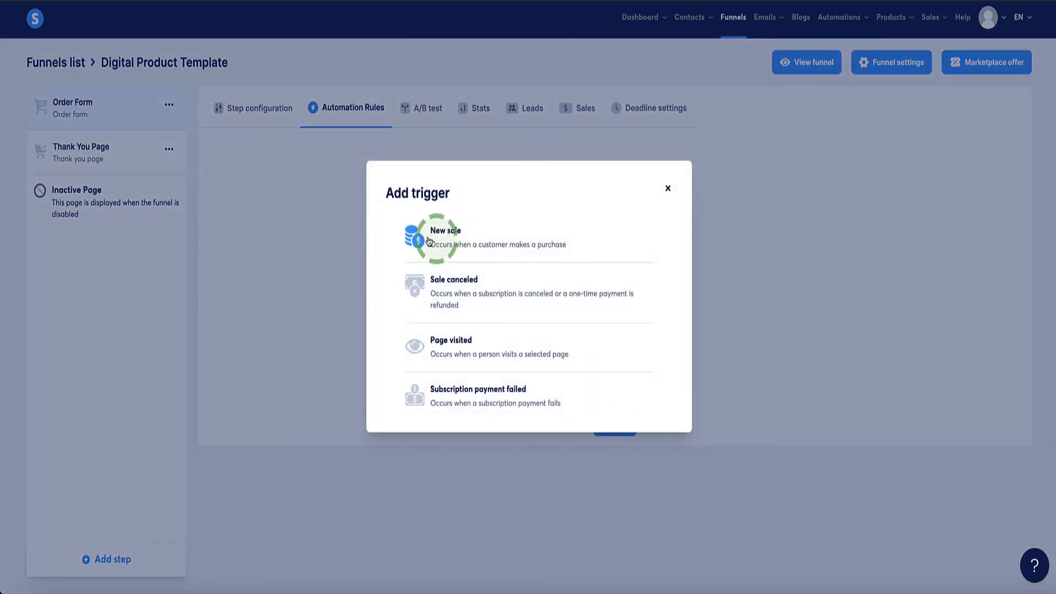
{"action": "left_click", "coordinate": [443, 237]}
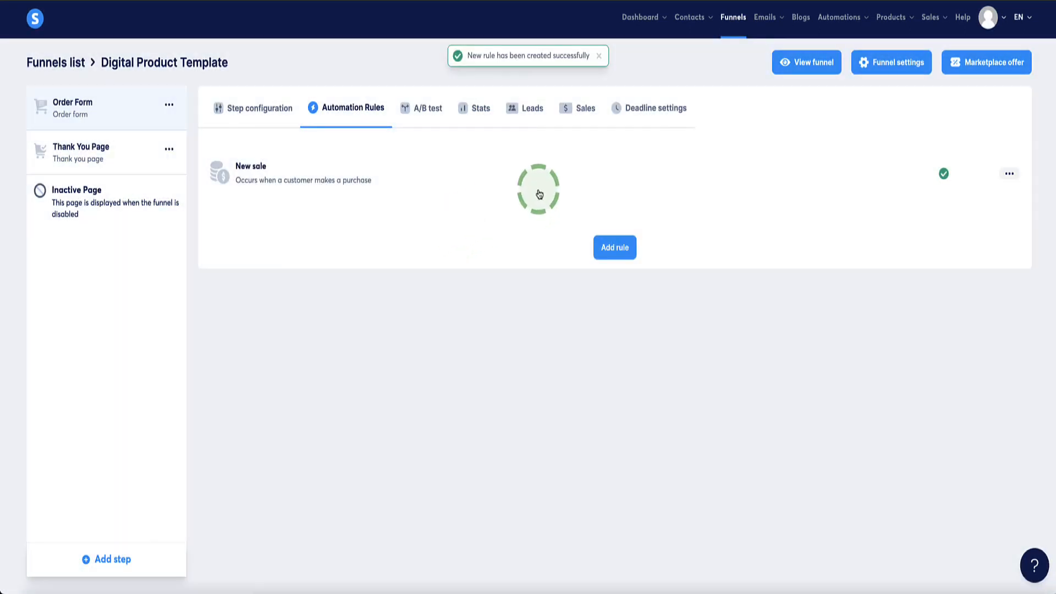
{"action": "left_click", "coordinate": [1008, 173]}
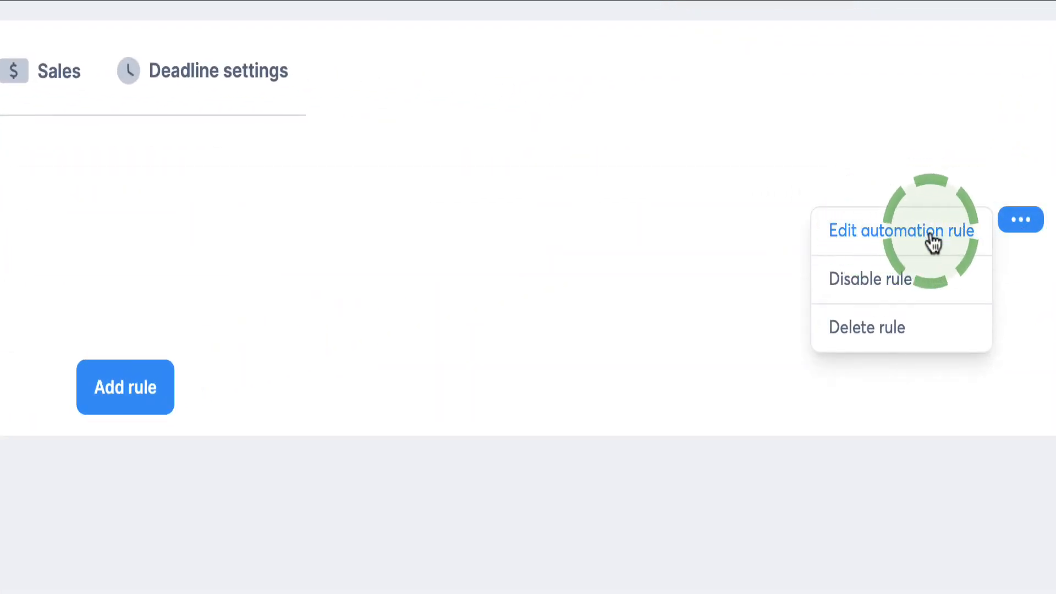
{"action": "left_click", "coordinate": [901, 231]}
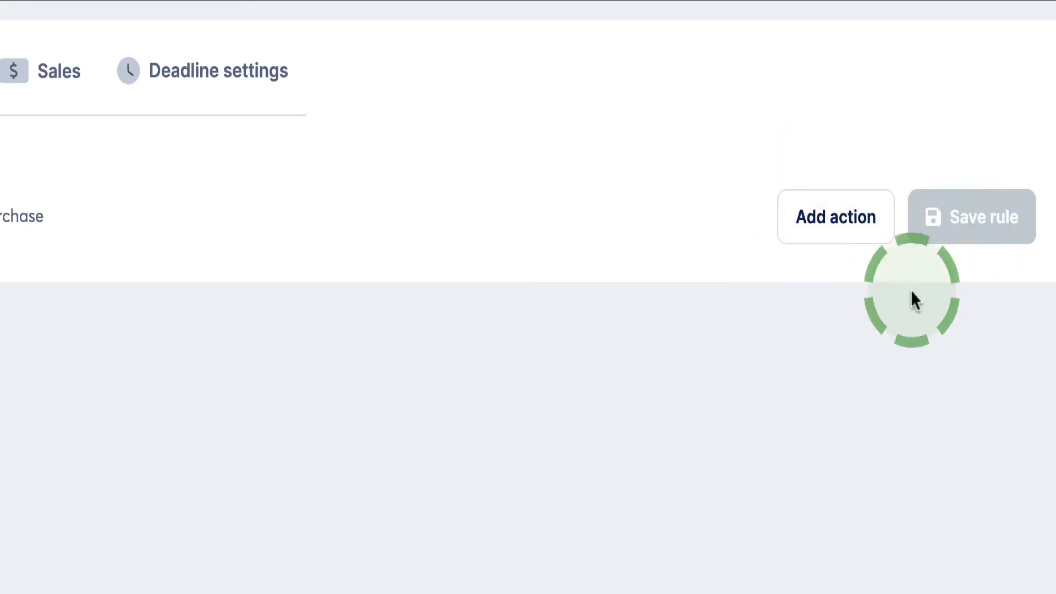
Add a Send email action to the New sale rule.
{"action": "left_click", "coordinate": [835, 217]}
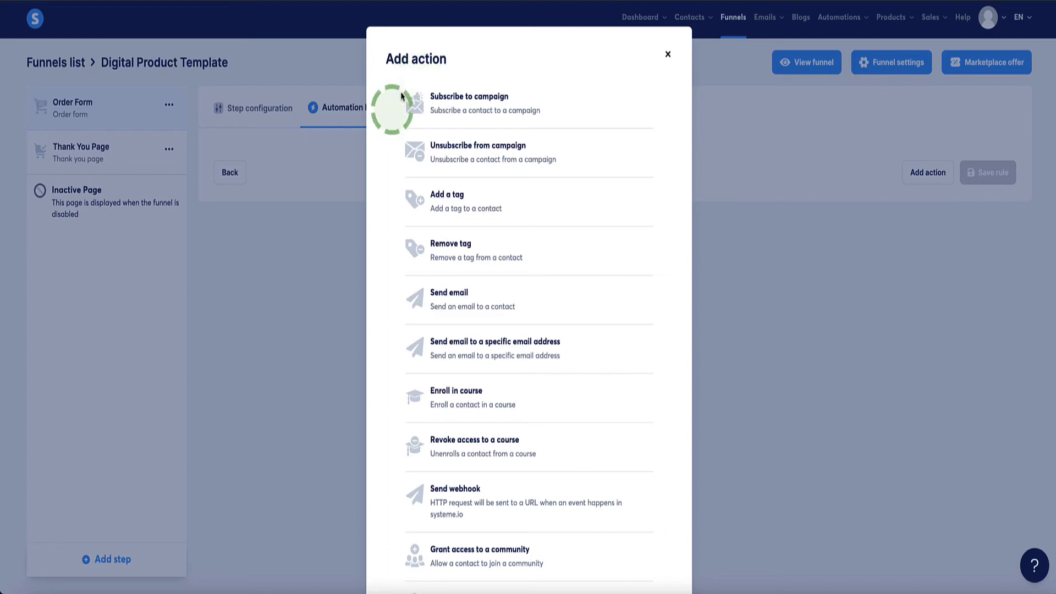
{"action": "scroll", "scroll_direction": "down", "scroll_amount": 3}
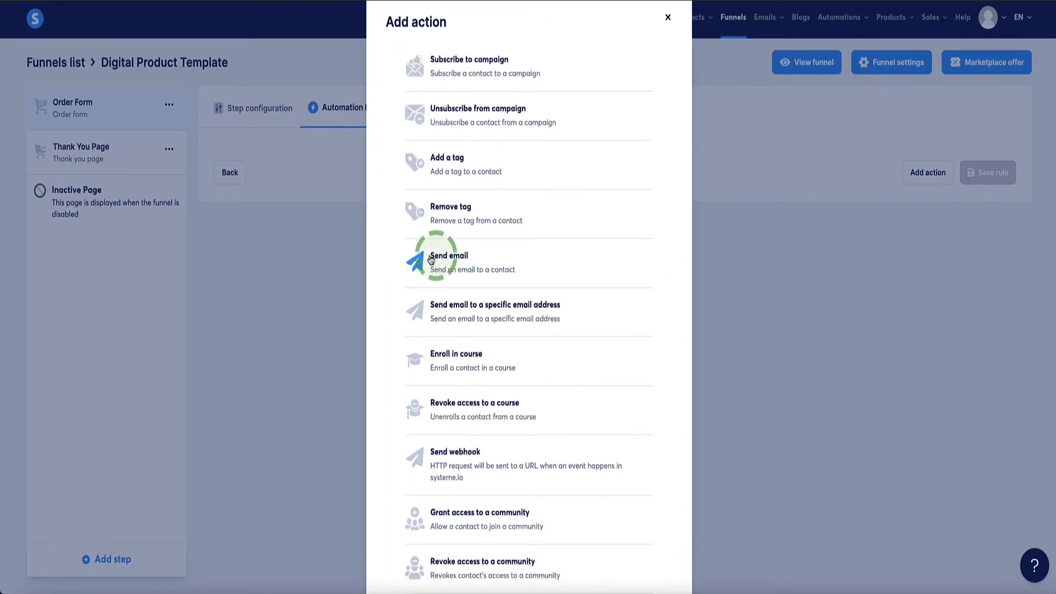
{"action": "left_click", "coordinate": [449, 262]}
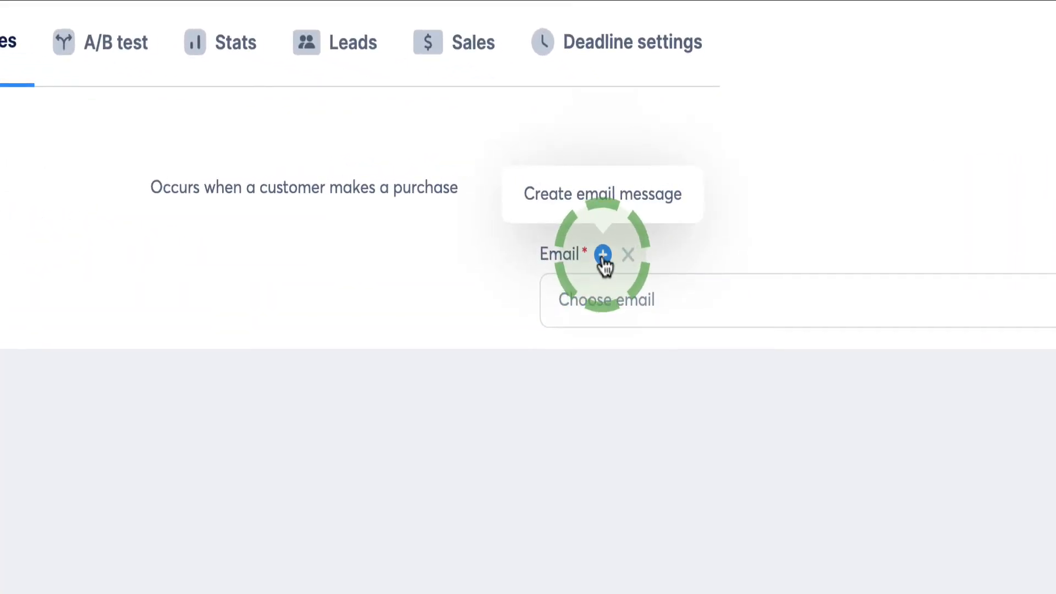
Write the 'Here's your purchase!' email and select its access-to-purchase line.
{"action": "left_click", "coordinate": [602, 255]}
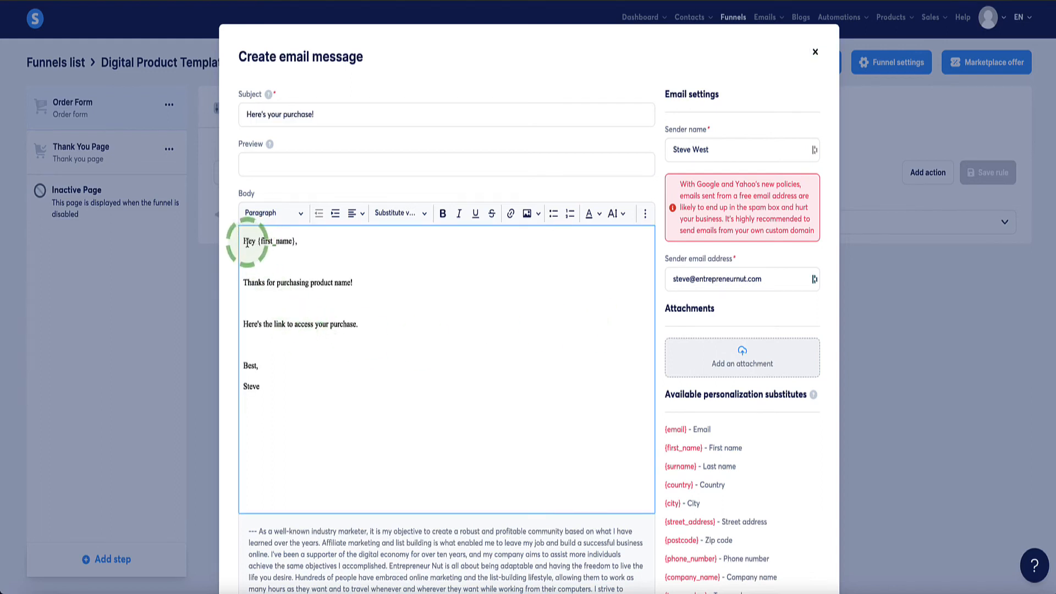
{"action": "mouse_move", "coordinate": [358, 356]}
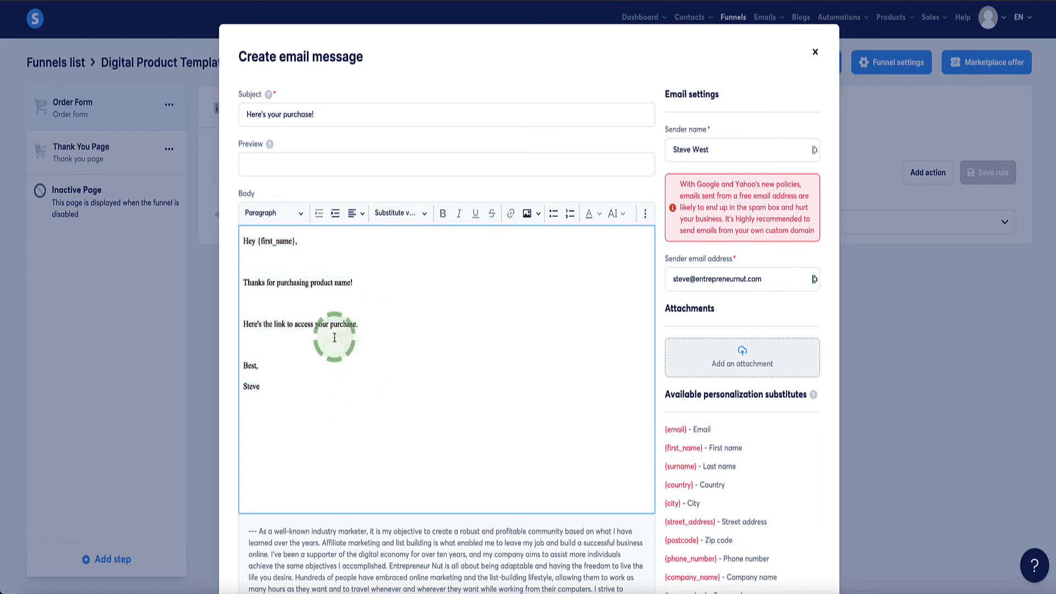
{"action": "triple_click", "coordinate": [300, 326]}
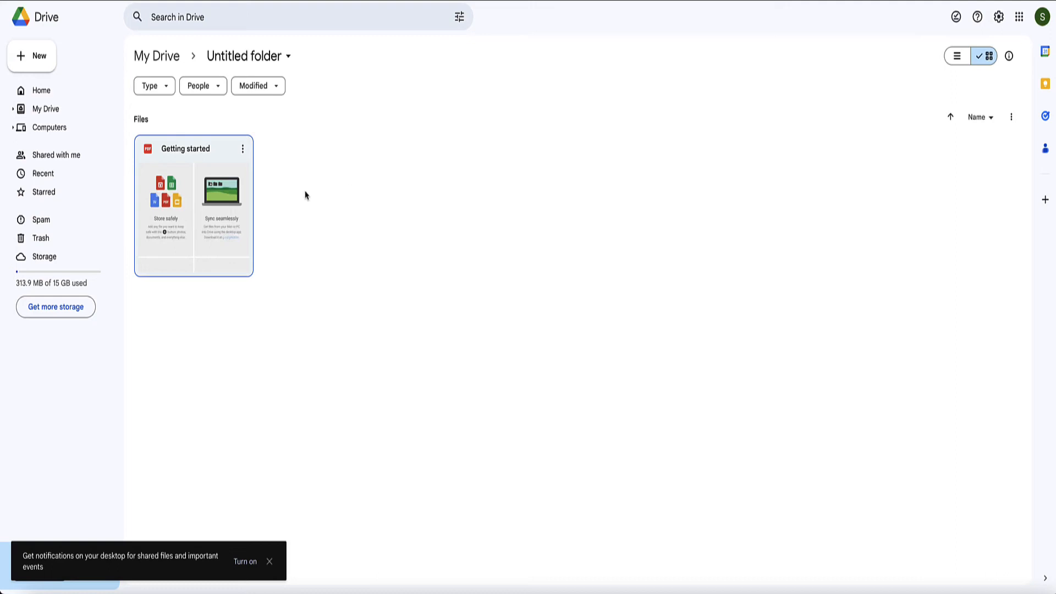
{"action": "mouse_move", "coordinate": [248, 196]}
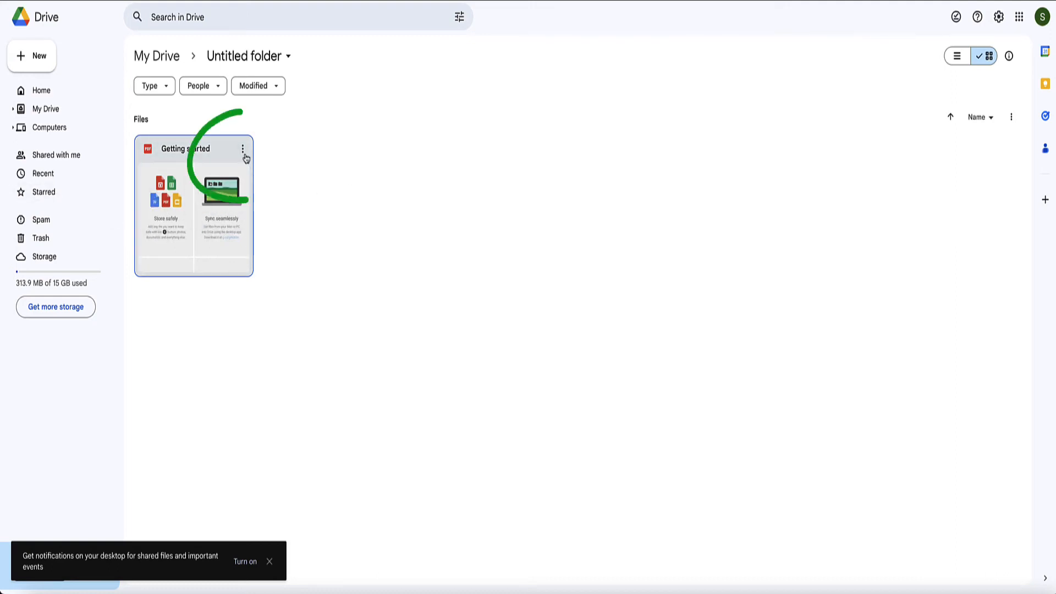
Set the Getting started PDF to Anyone with the link and copy its link.
{"action": "left_click", "coordinate": [241, 149]}
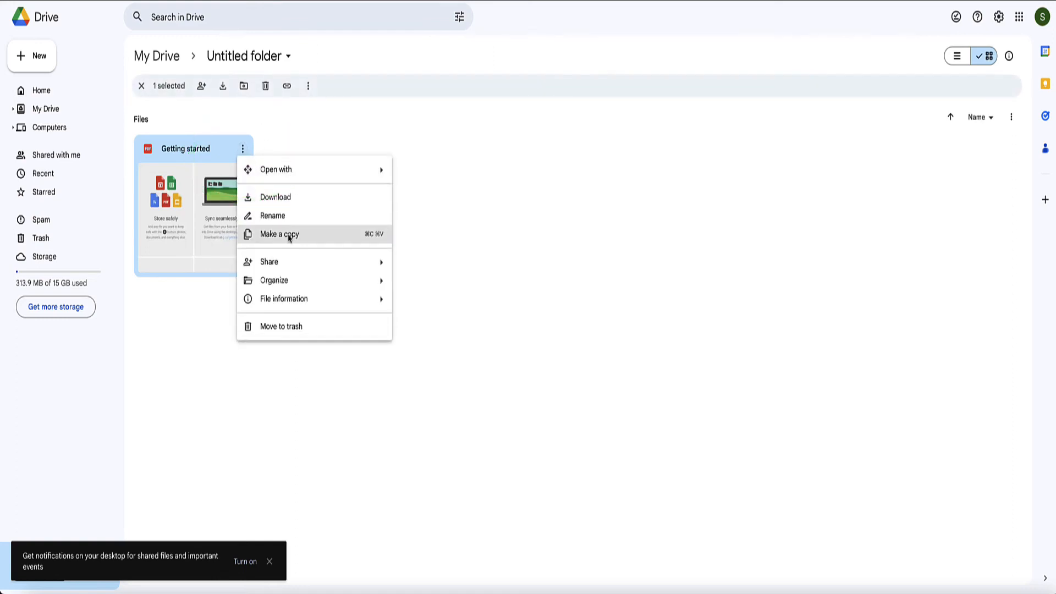
{"action": "mouse_move", "coordinate": [269, 262]}
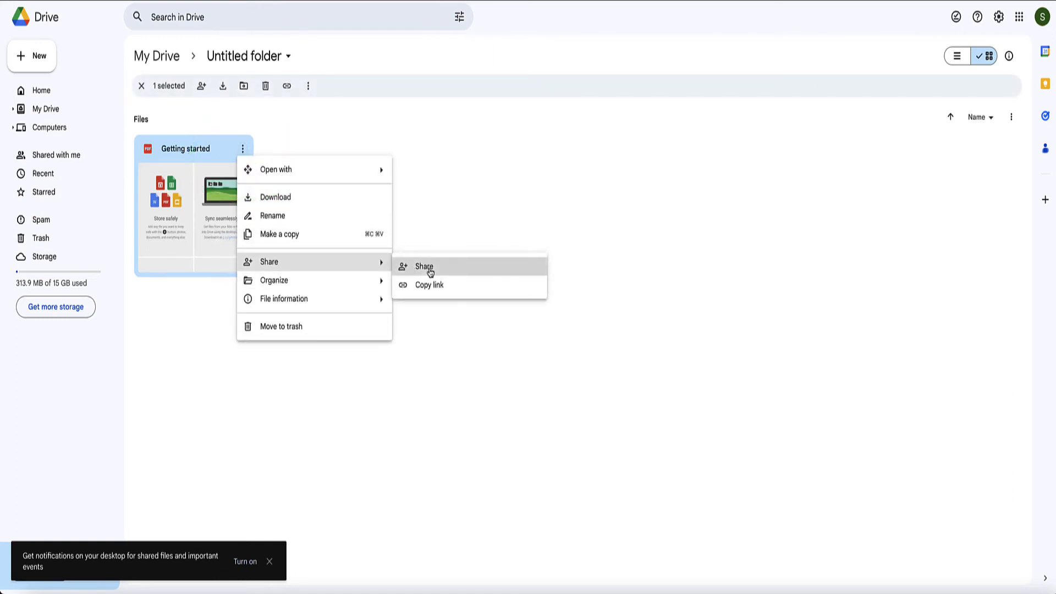
{"action": "left_click", "coordinate": [424, 267]}
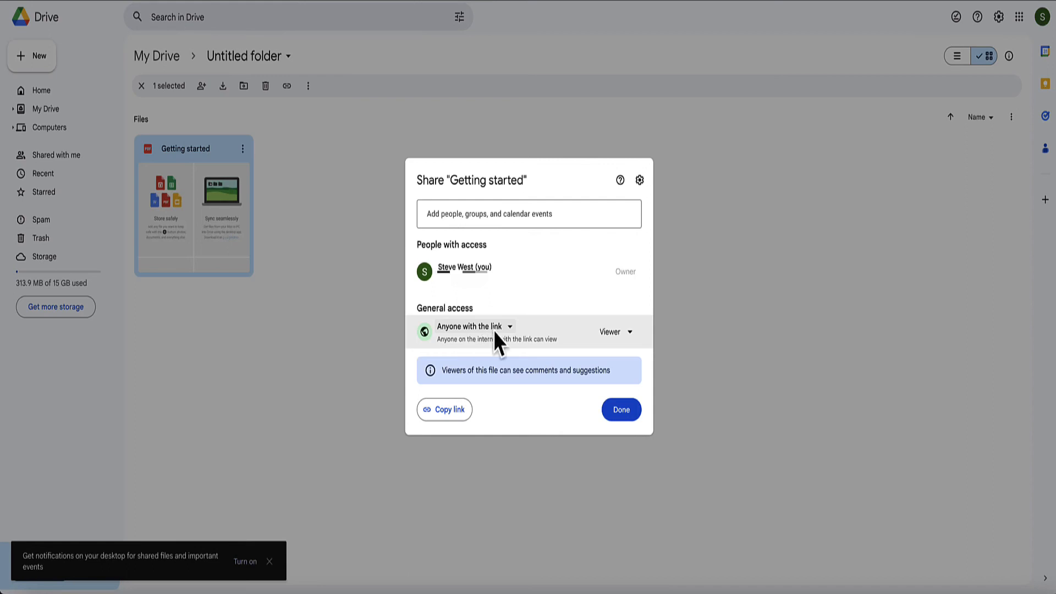
{"action": "left_click", "coordinate": [474, 326]}
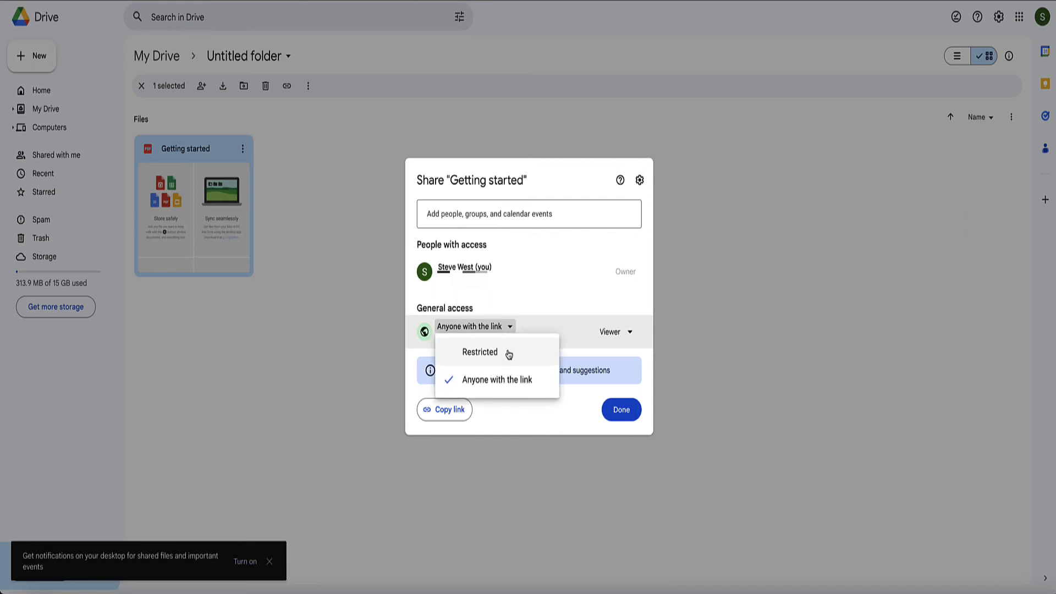
{"action": "mouse_move", "coordinate": [527, 352]}
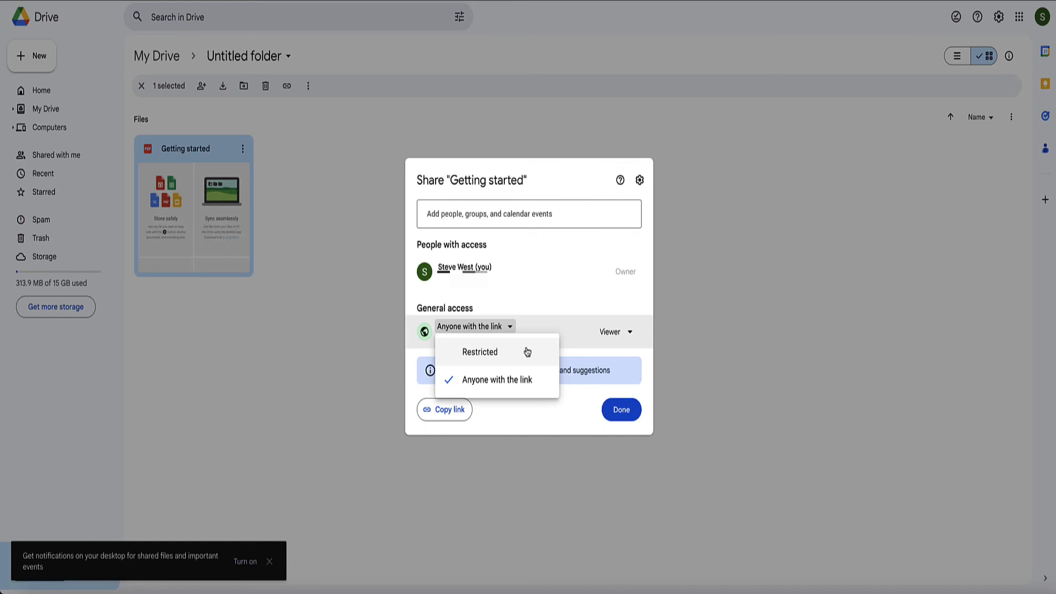
{"action": "mouse_move", "coordinate": [505, 353]}
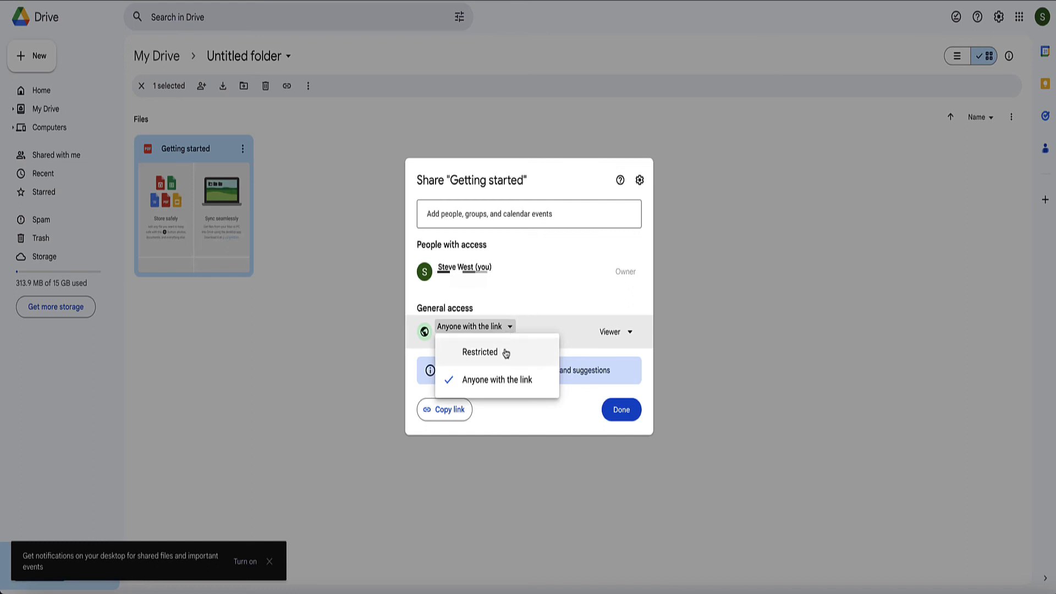
{"action": "left_click", "coordinate": [497, 379]}
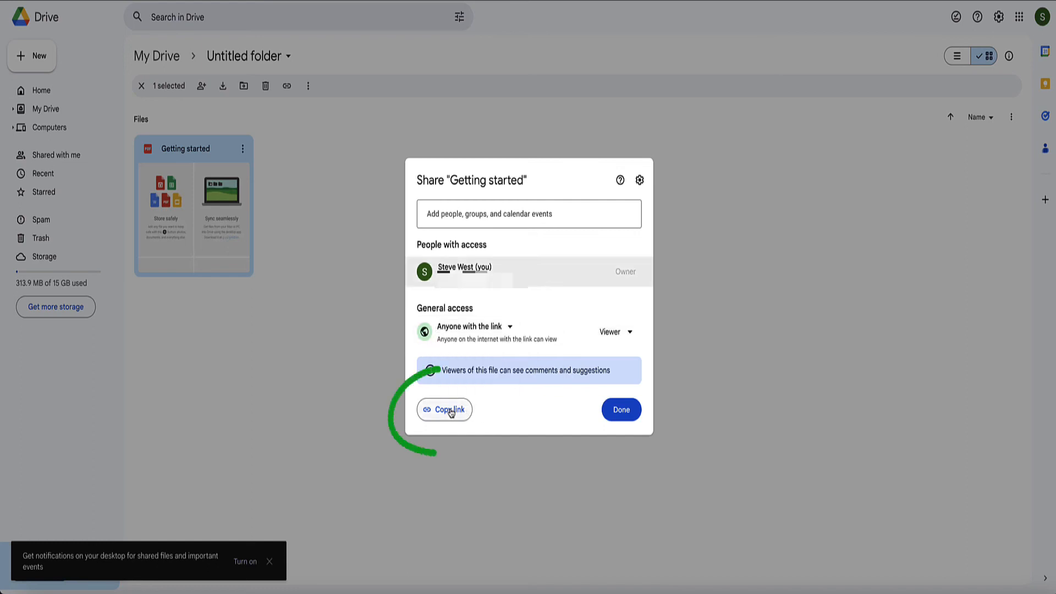
{"action": "left_click", "coordinate": [444, 409]}
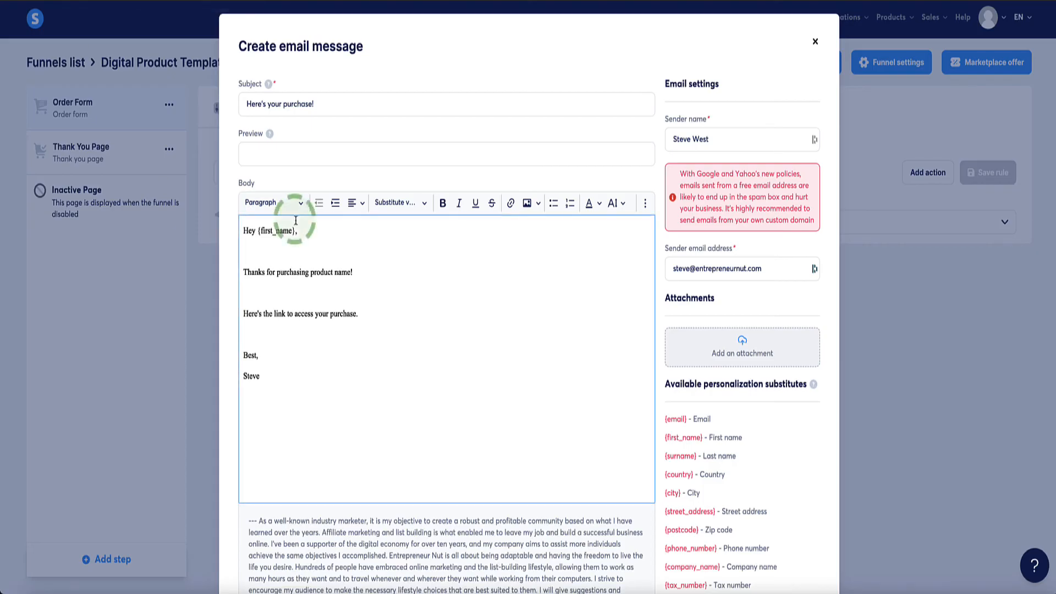
Link the email's access-to-purchase line to the copied Google Drive ebook URL.
{"action": "triple_click", "coordinate": [299, 313]}
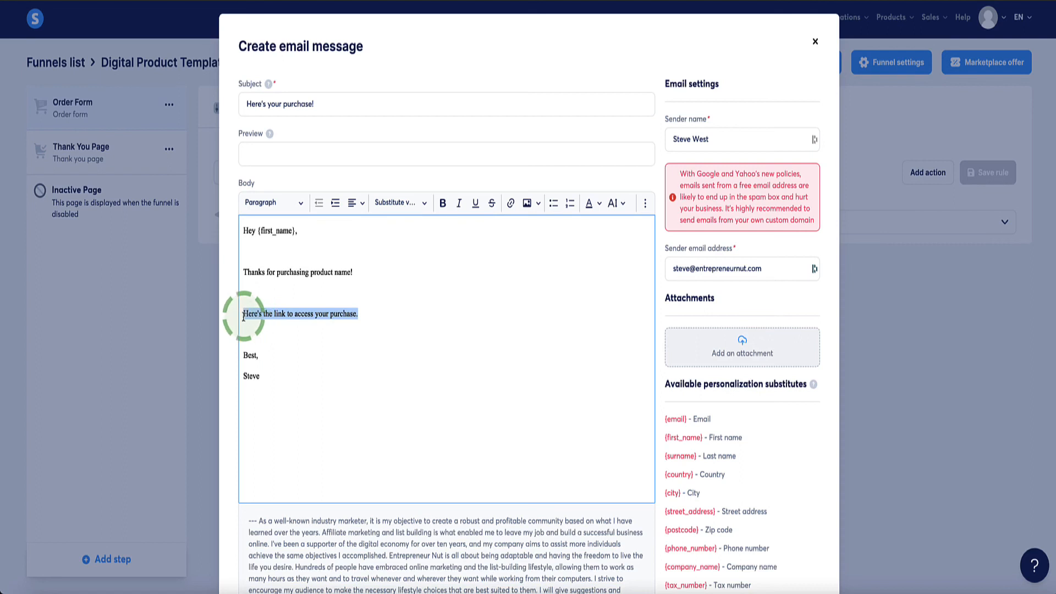
{"action": "left_click", "coordinate": [509, 203]}
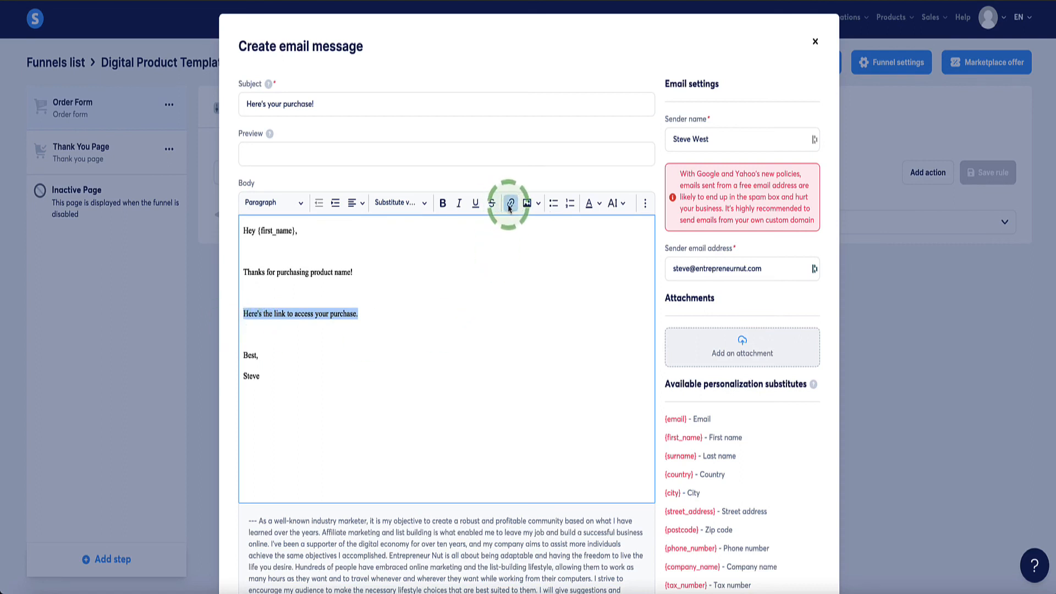
{"action": "left_click", "coordinate": [510, 203]}
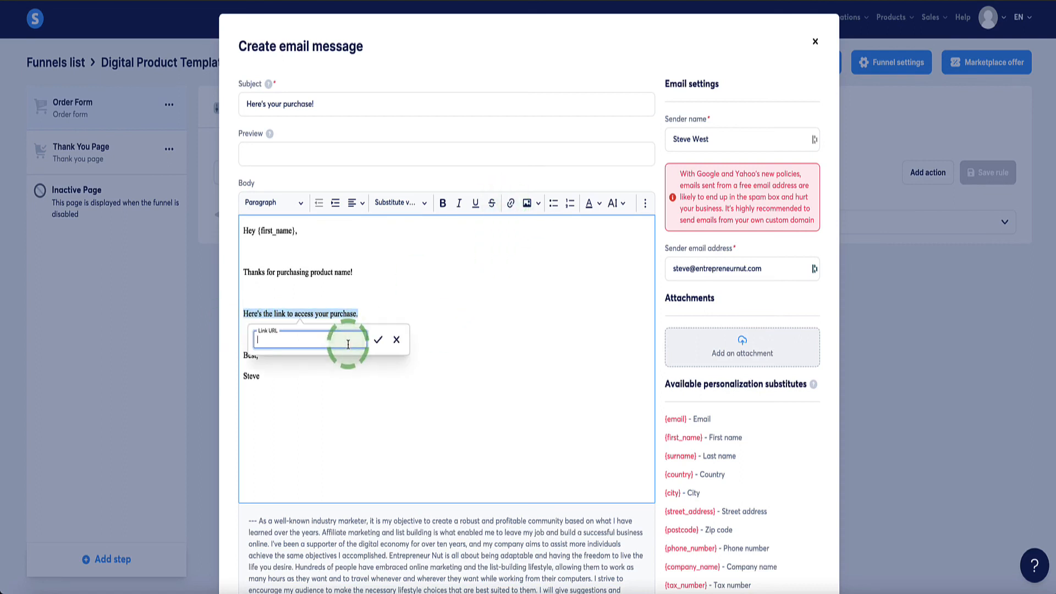
{"action": "left_click", "coordinate": [378, 339]}
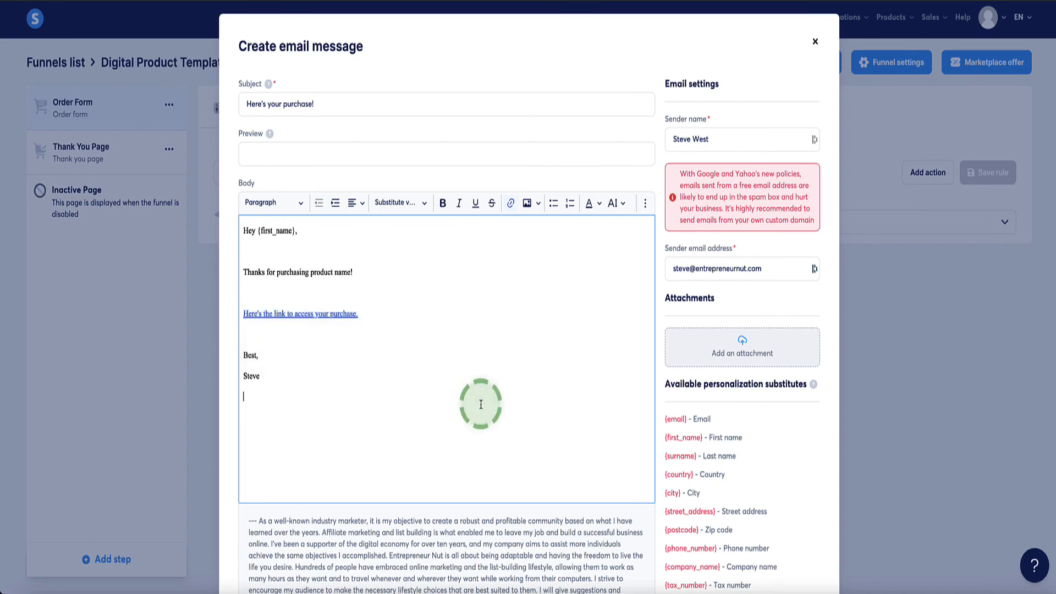
Save the purchase email and the New sale automation rule.
{"action": "scroll", "scroll_direction": "down", "scroll_amount": 3}
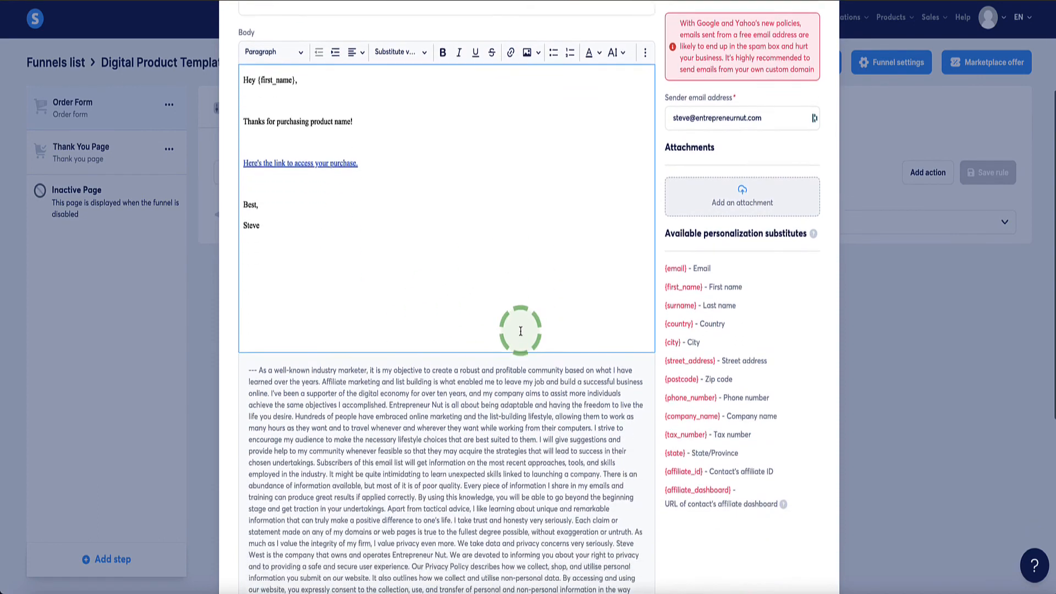
{"action": "scroll", "scroll_direction": "down", "scroll_amount": 3}
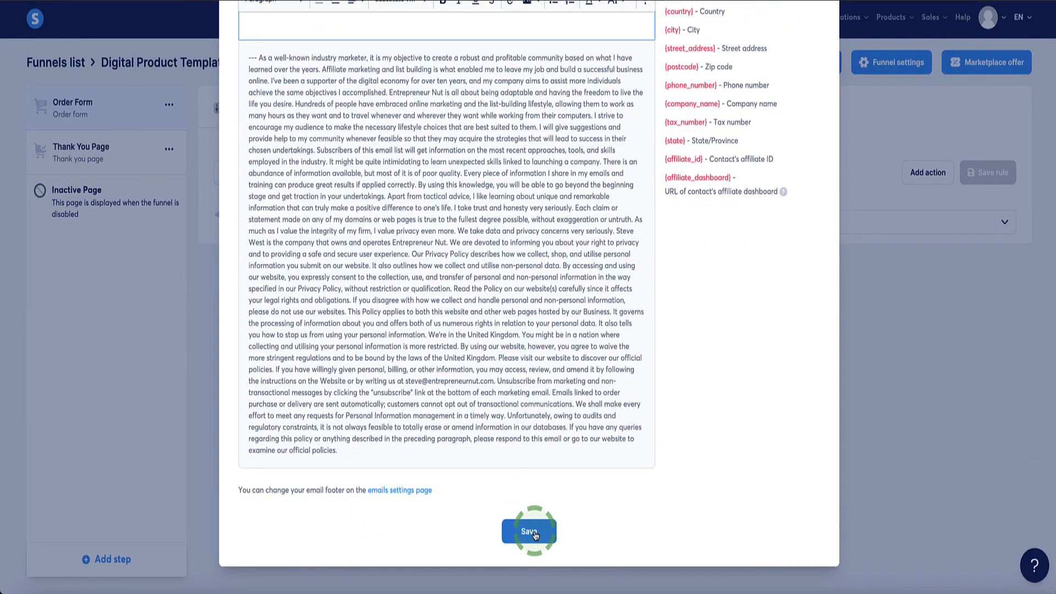
{"action": "left_click", "coordinate": [529, 530]}
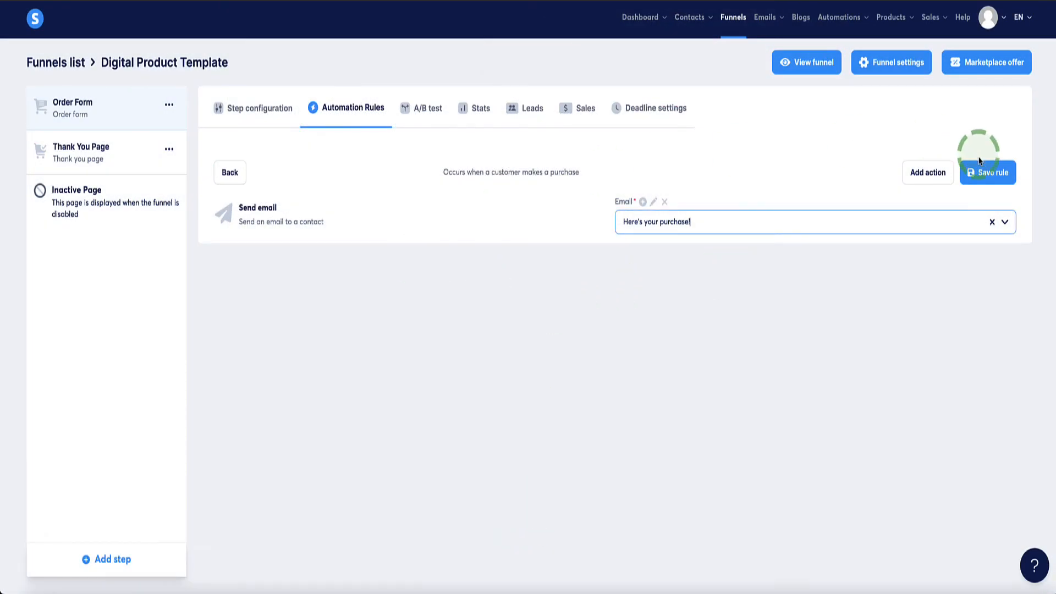
{"action": "left_click", "coordinate": [992, 173]}
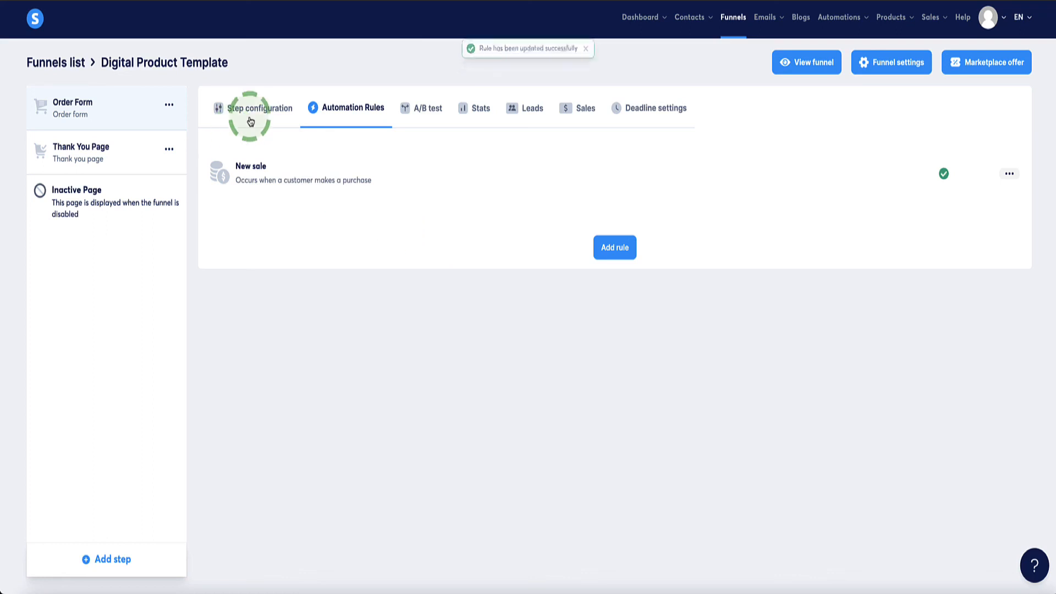
{"action": "left_click", "coordinate": [260, 107]}
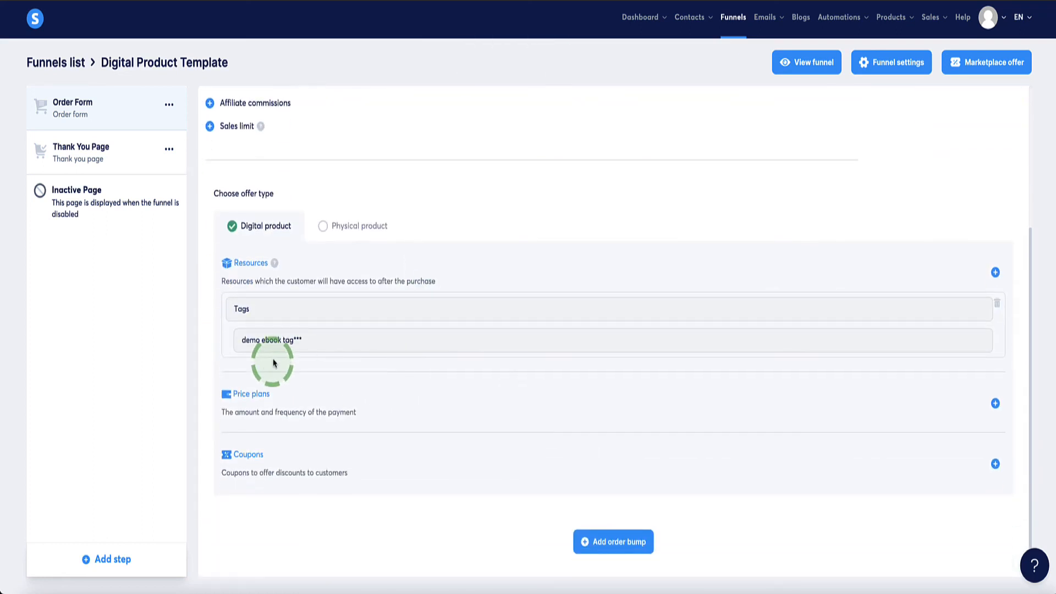